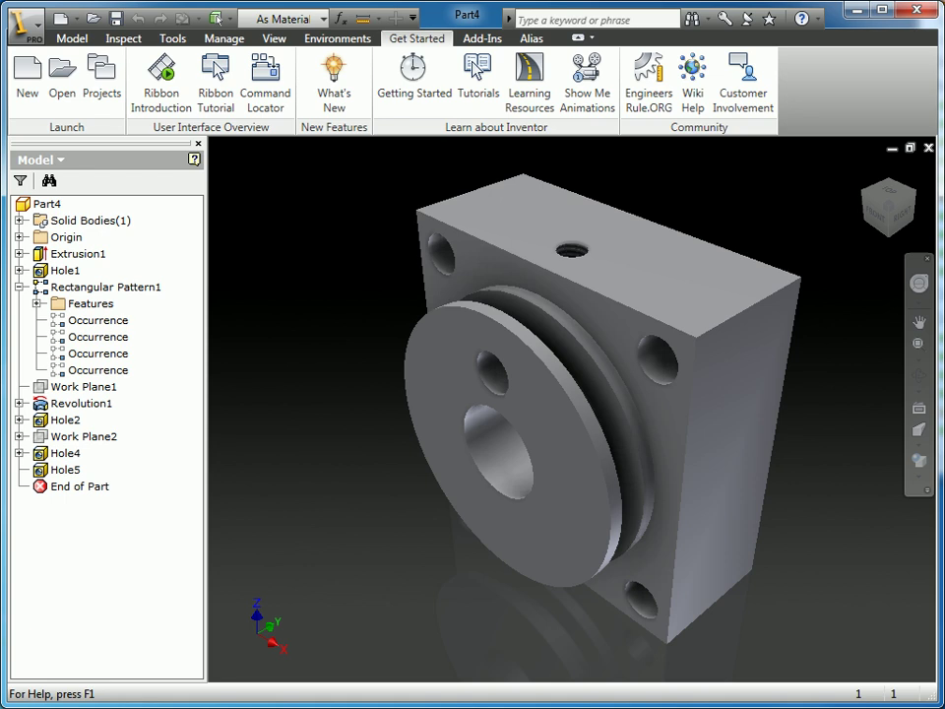
{"action": "mouse_move", "coordinate": [614, 618]}
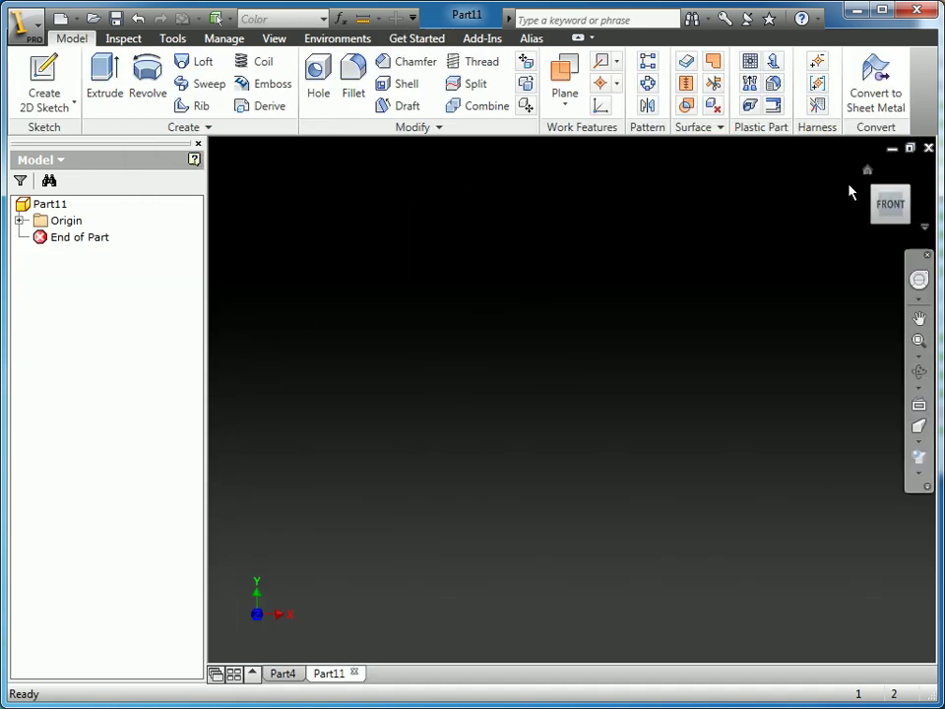
- Reset the ViewCube home view to the current orientation
{"action": "left_click", "coordinate": [886, 193]}
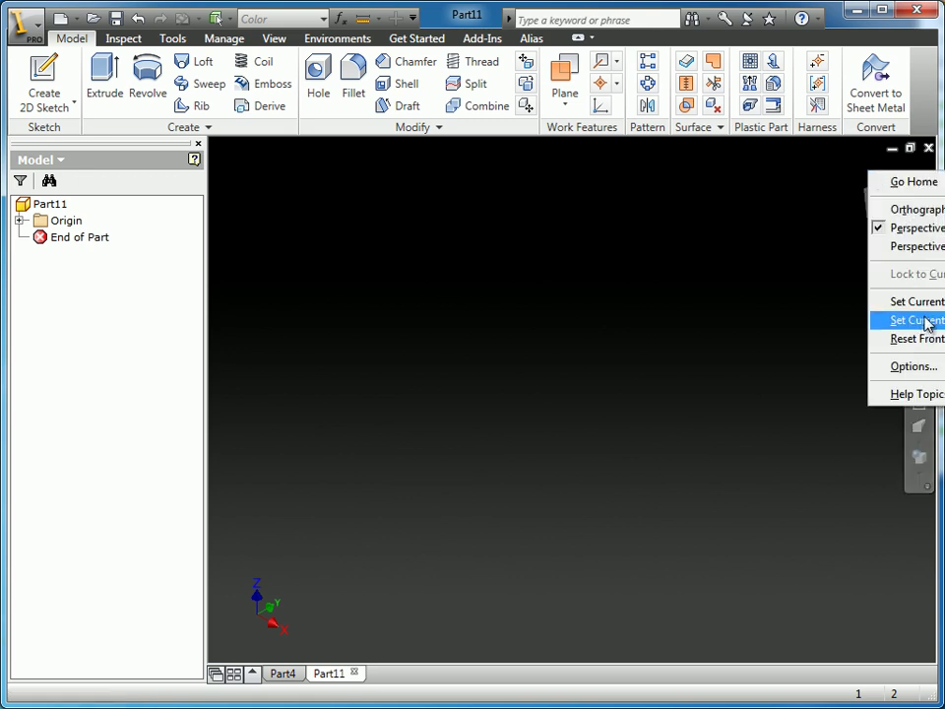
{"action": "left_click", "coordinate": [914, 319]}
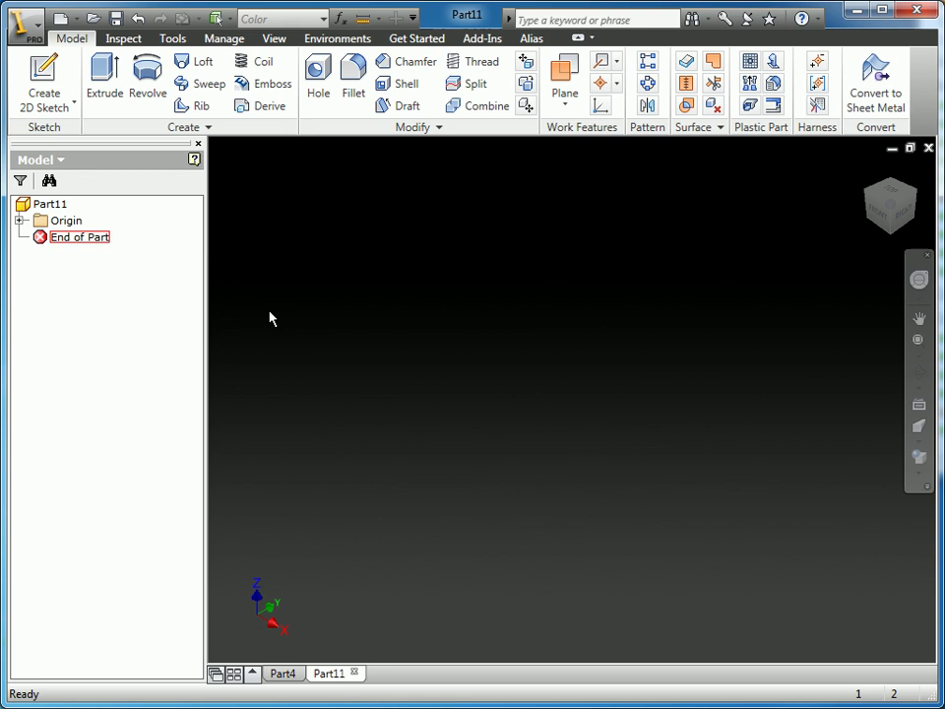
- Select all Origin planes, axes and centre point and turn on their visibility
{"action": "left_click", "coordinate": [21, 220]}
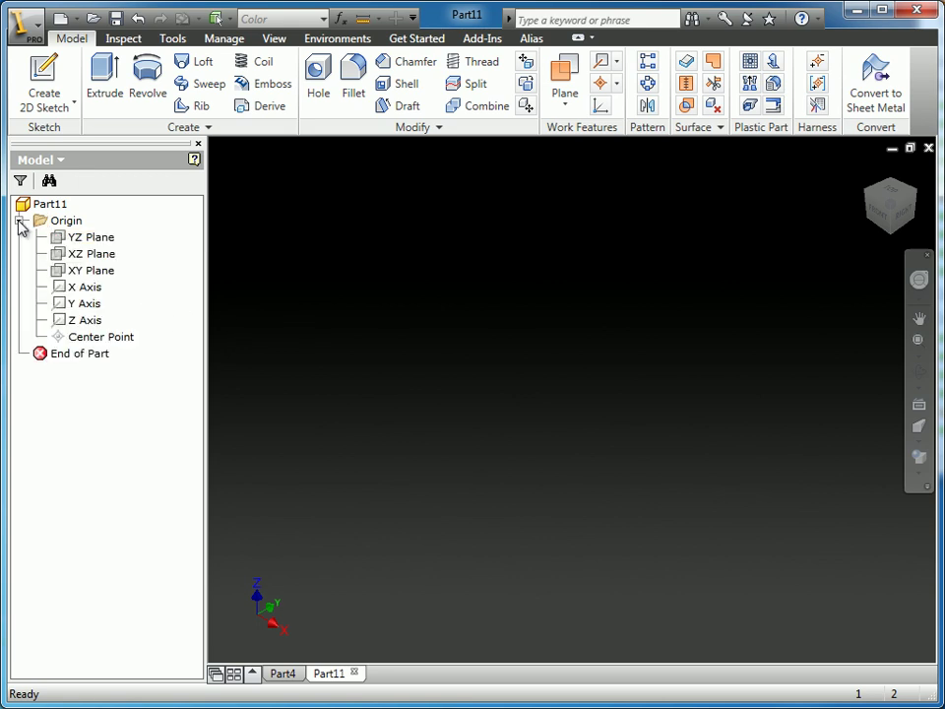
{"action": "left_click", "coordinate": [67, 220]}
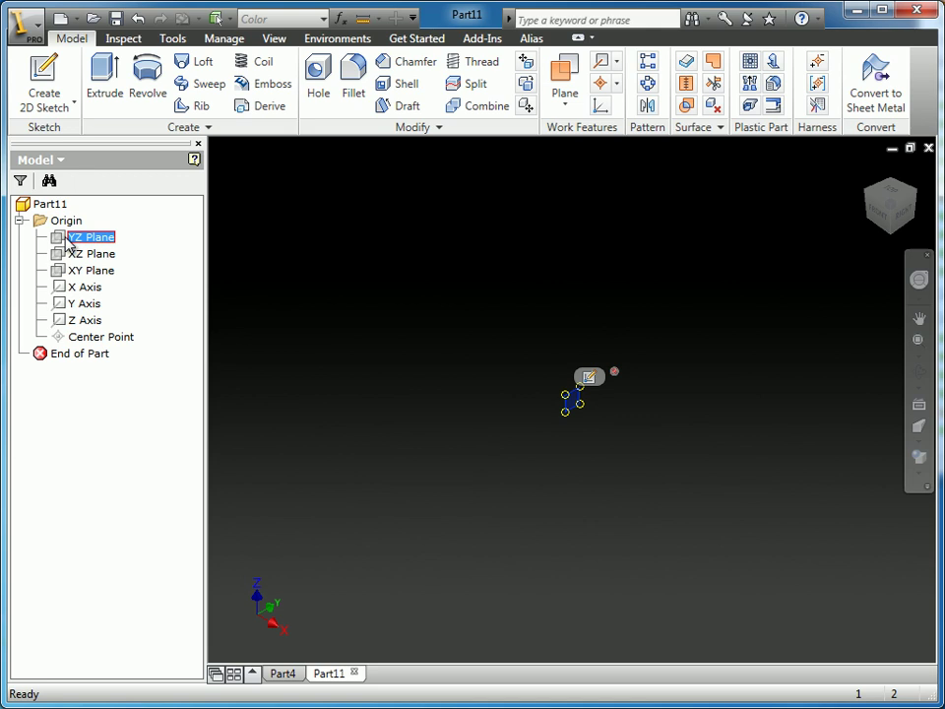
{"action": "left_click", "coordinate": [100, 335]}
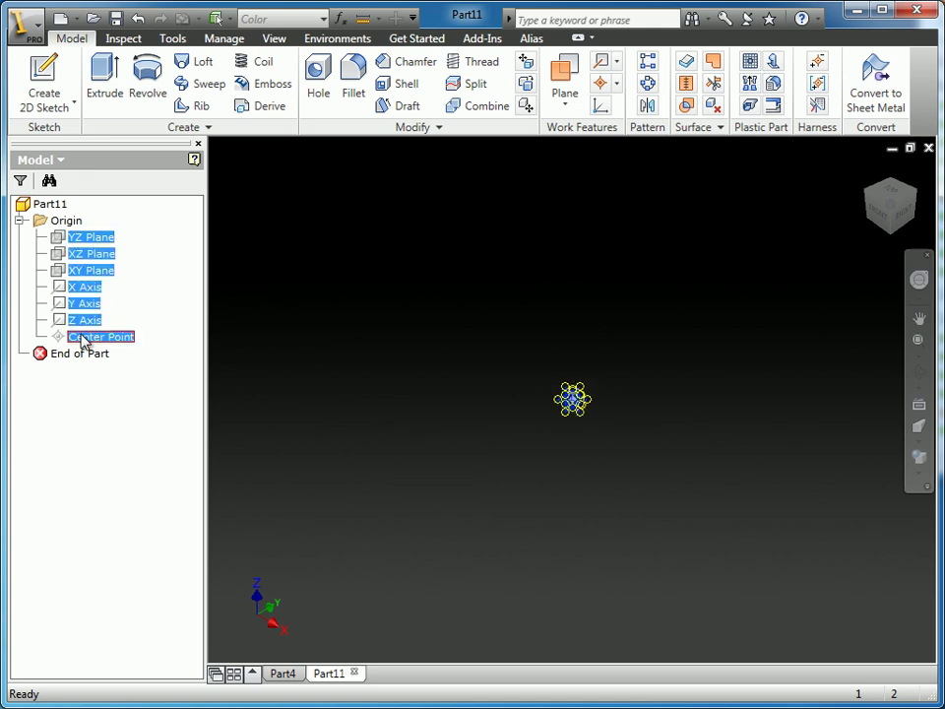
{"action": "right_click", "coordinate": [87, 335]}
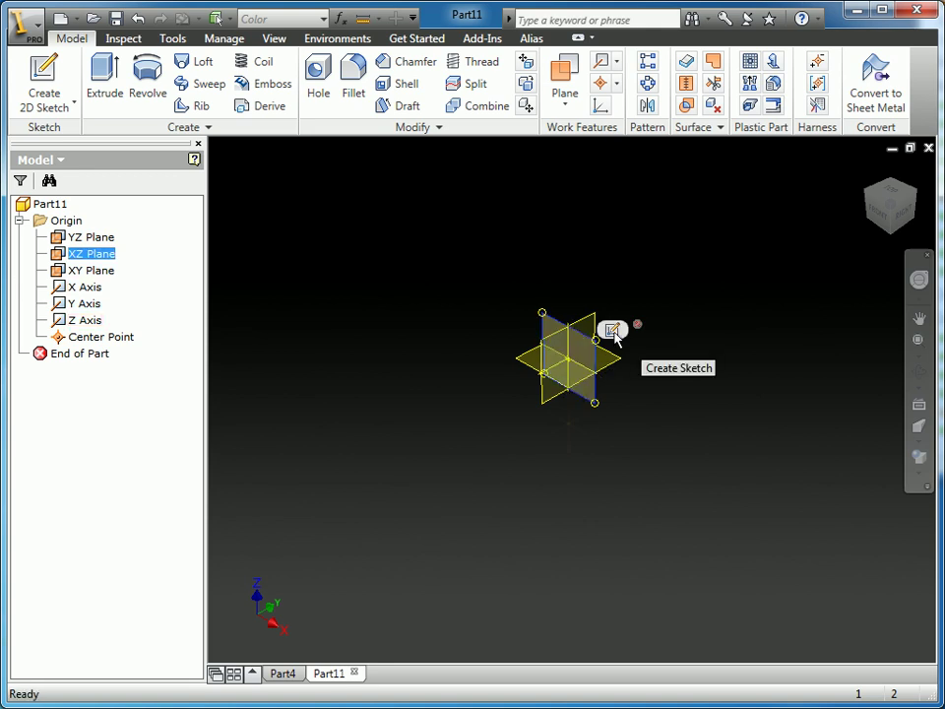
- Sketch a two-point rectangle on the XZ Plane with horizontal size width=49 mm
{"action": "left_click", "coordinate": [614, 331]}
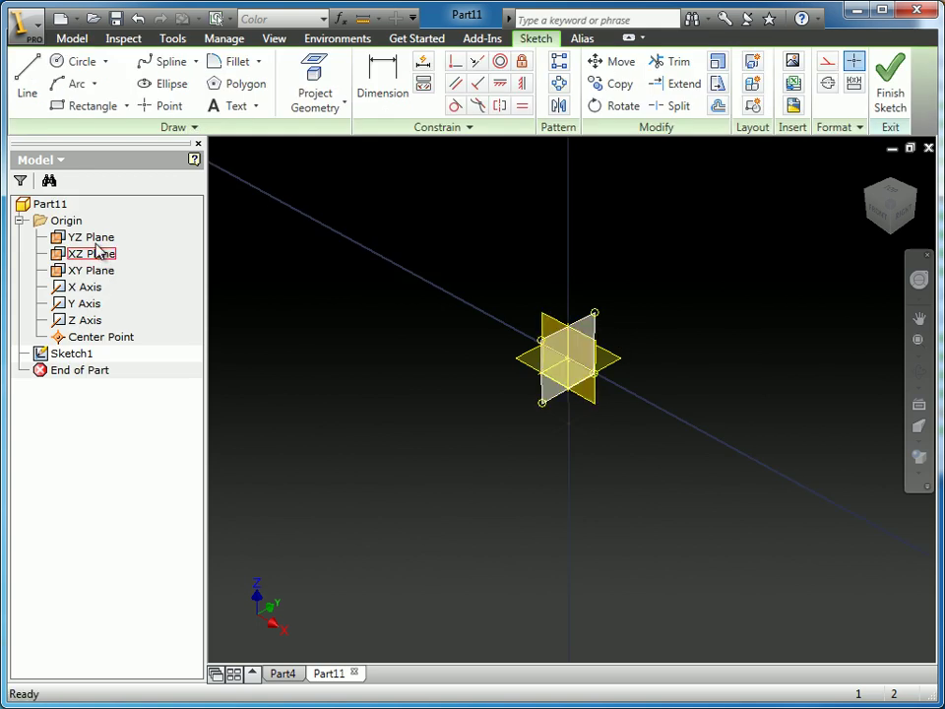
{"action": "left_click", "coordinate": [91, 237]}
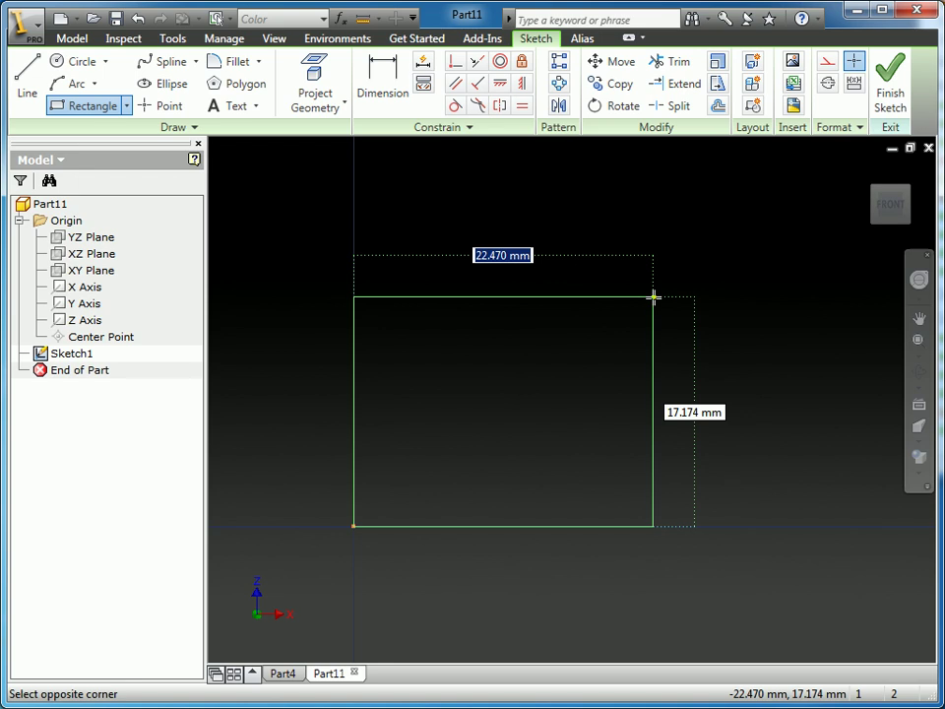
{"action": "type", "text": "width="}
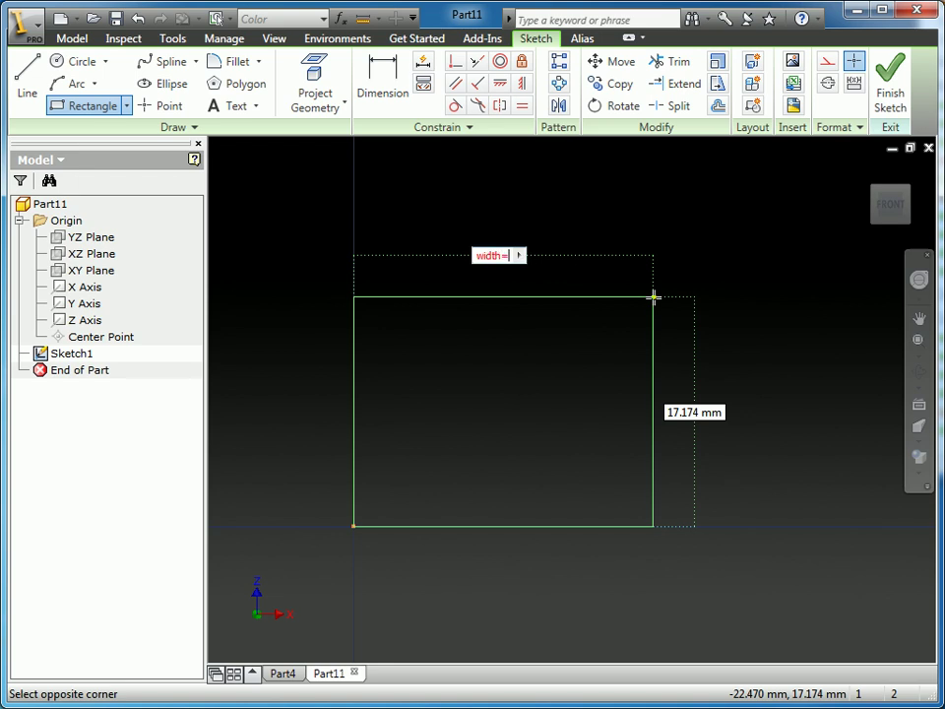
{"action": "type", "text": "49"}
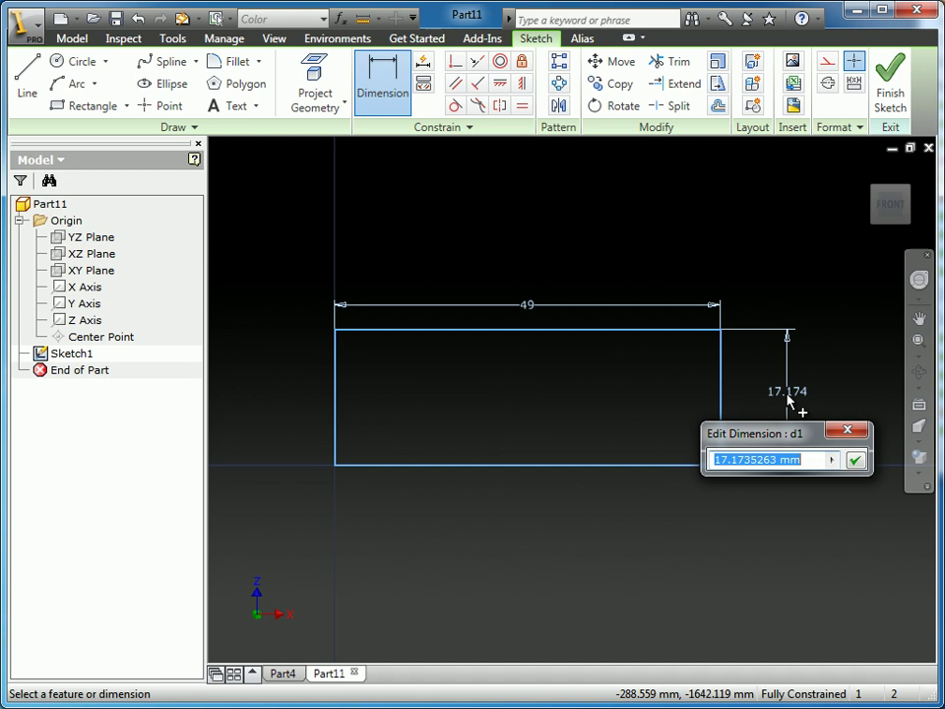
{"action": "mouse_move", "coordinate": [776, 441]}
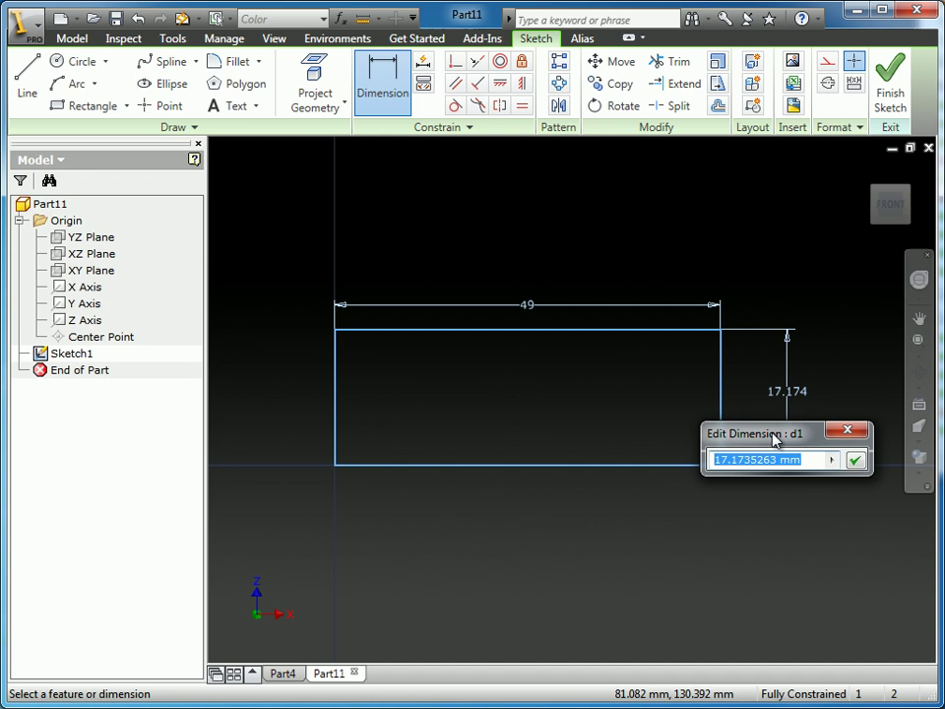
{"action": "mouse_move", "coordinate": [771, 458]}
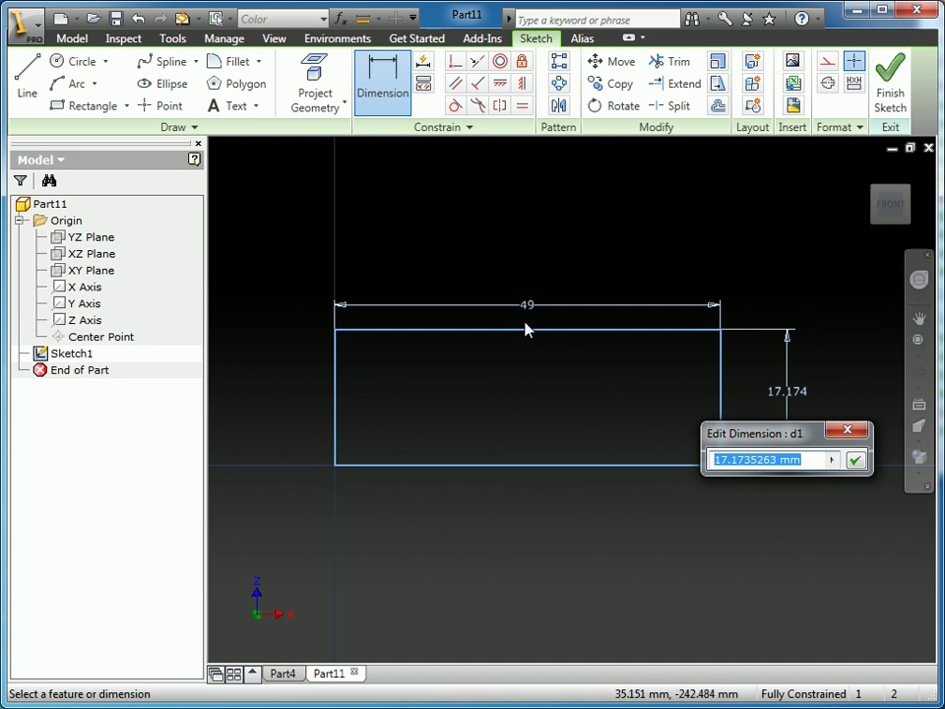
{"action": "mouse_move", "coordinate": [528, 307]}
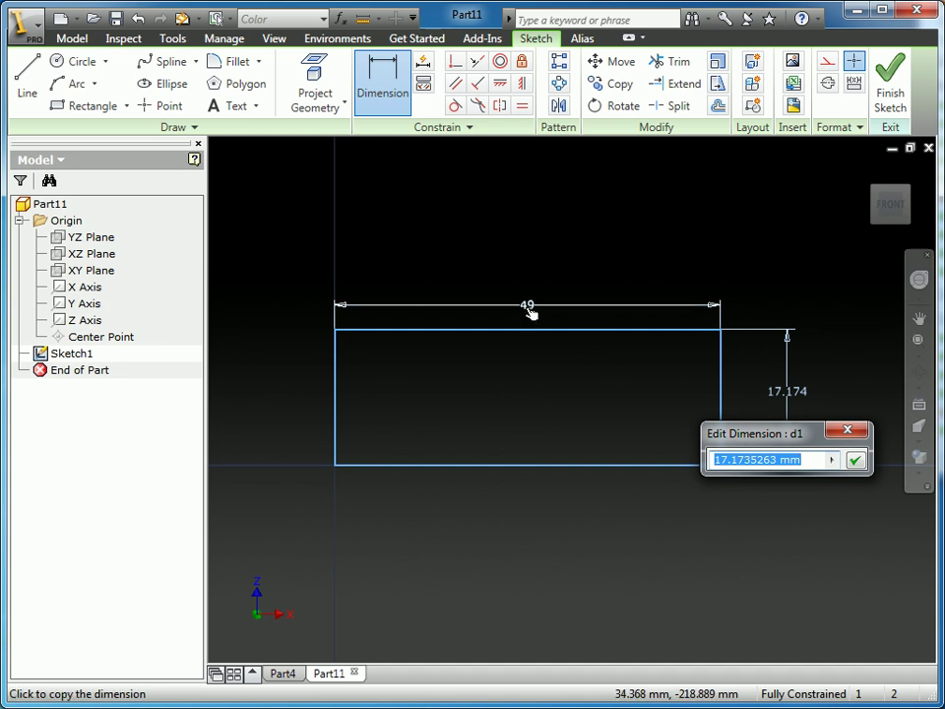
- Set the rectangle's height dimension d1 equal to the width parameter
{"action": "type", "text": "width"}
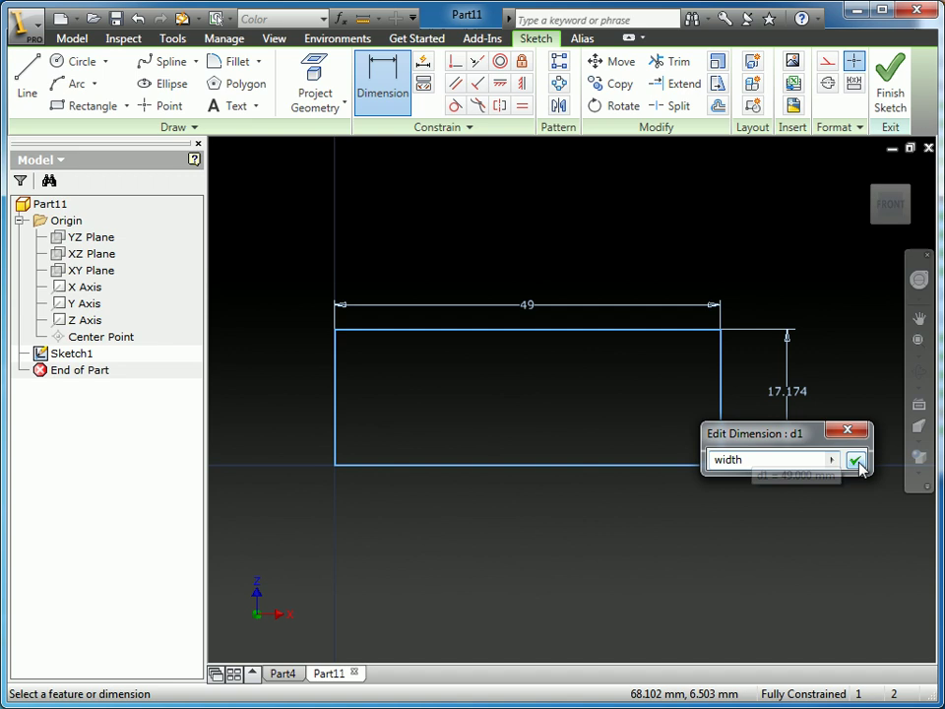
{"action": "left_click", "coordinate": [854, 460]}
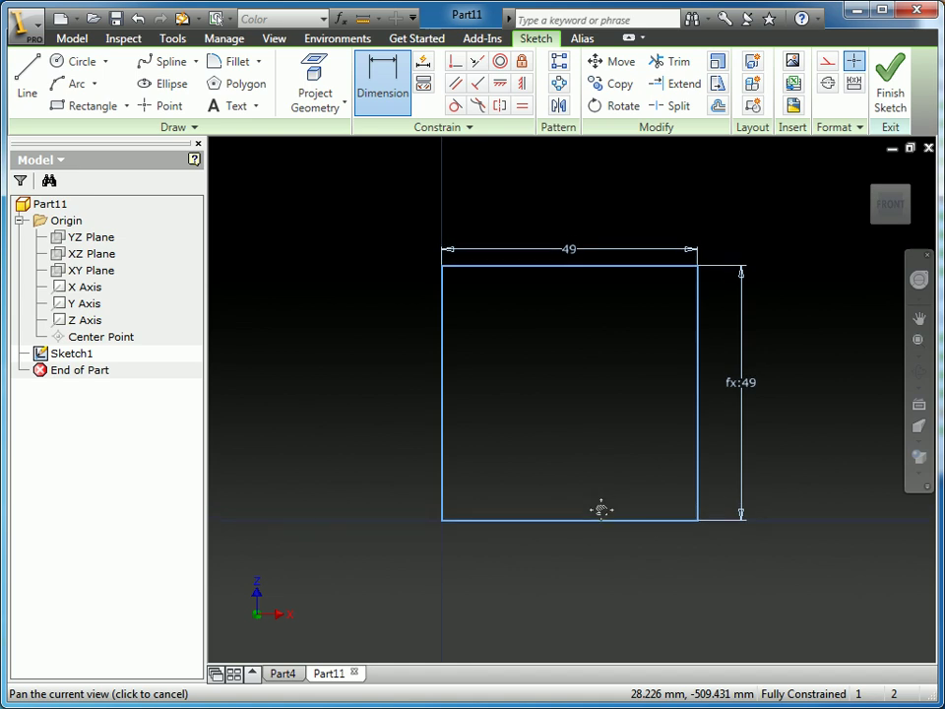
- Test the width parameter at 30 mm, then restore it to 49 mm
{"action": "double_click", "coordinate": [569, 248]}
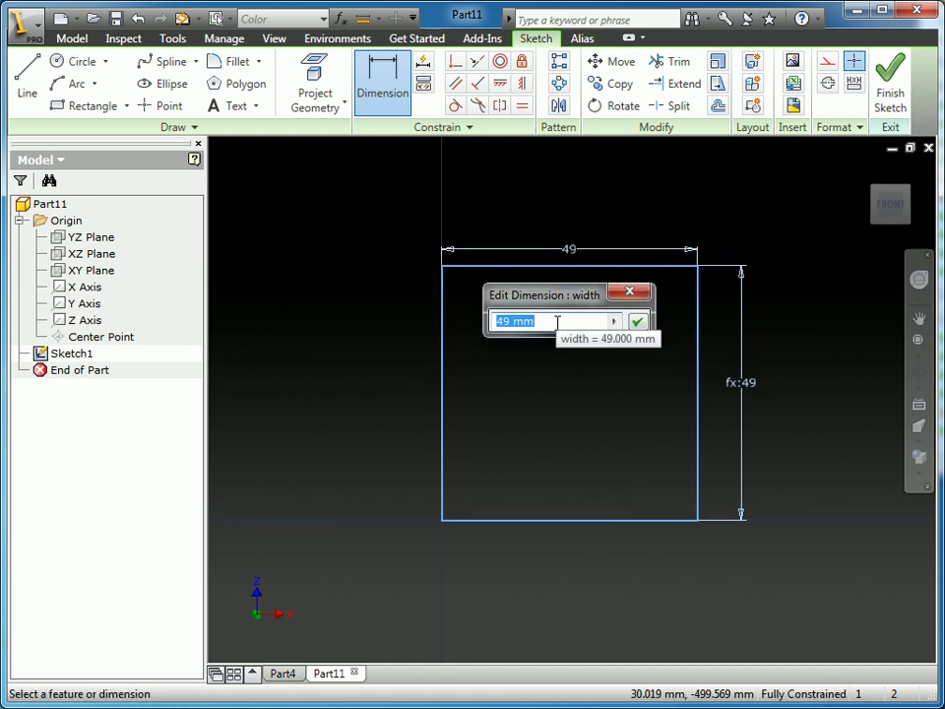
{"action": "type", "text": "30"}
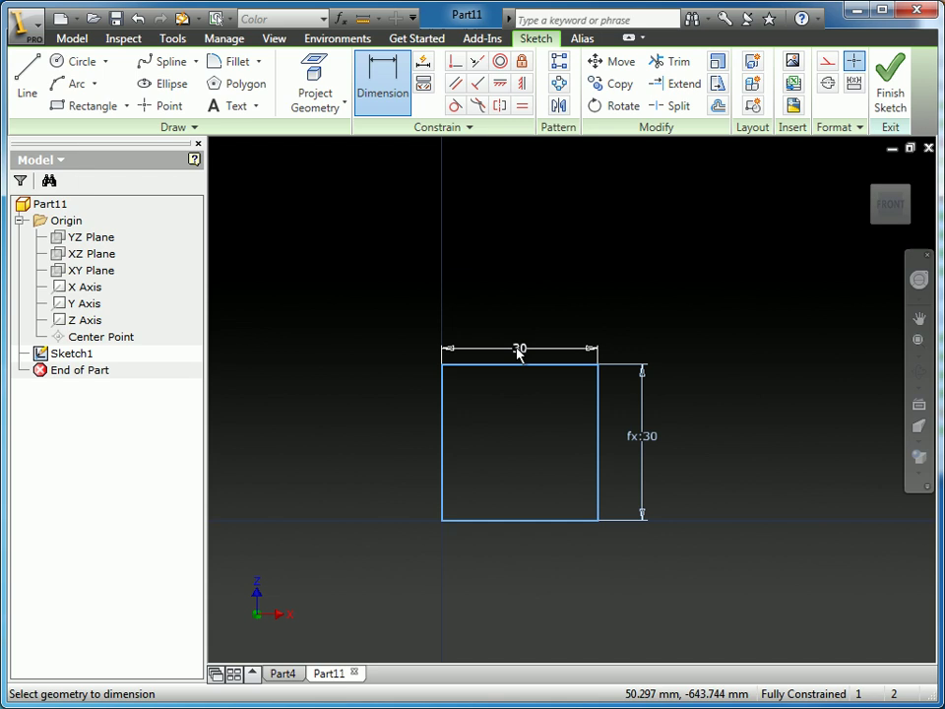
{"action": "double_click", "coordinate": [519, 349]}
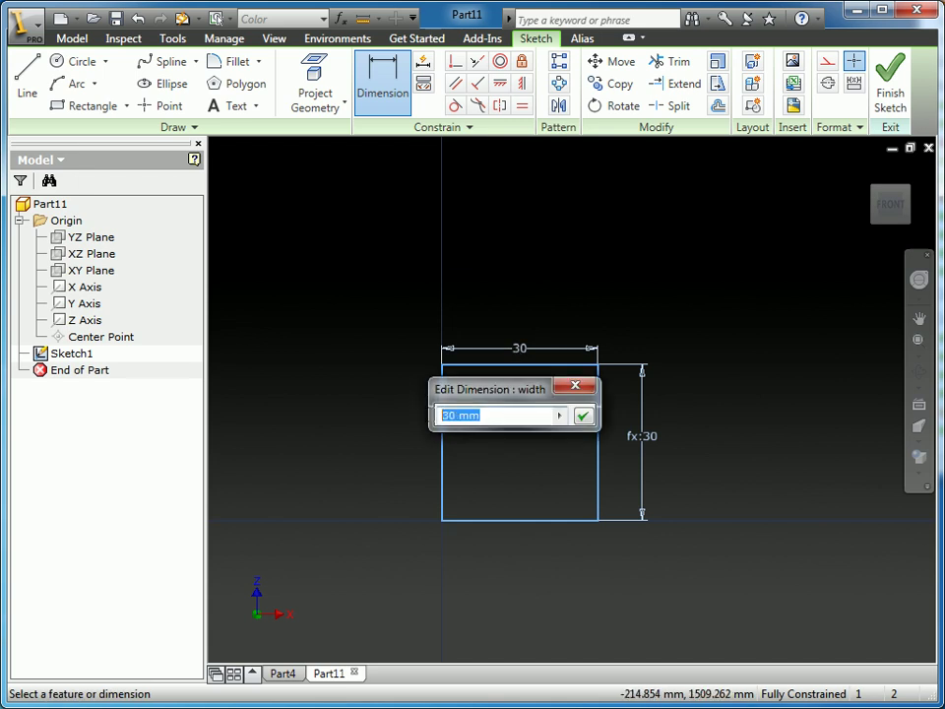
{"action": "type", "text": "49"}
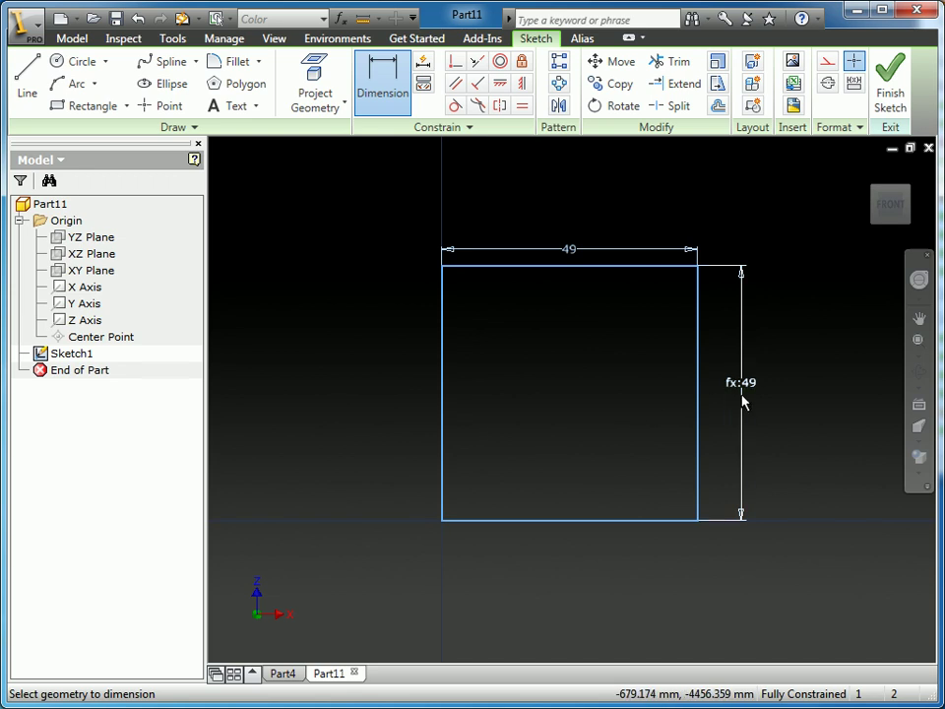
{"action": "mouse_move", "coordinate": [732, 397]}
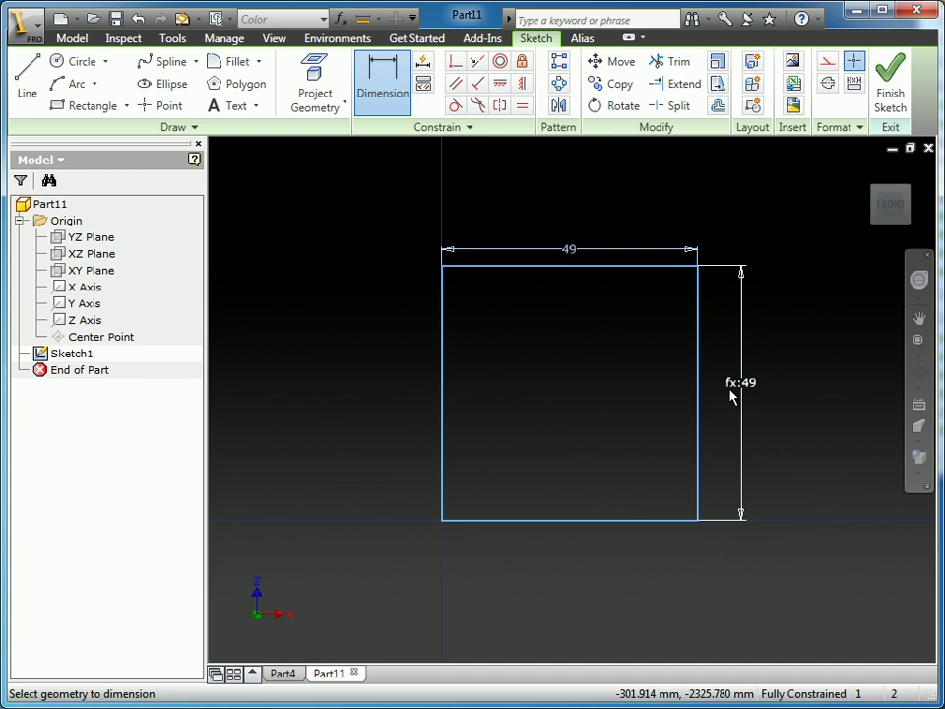
{"action": "mouse_move", "coordinate": [705, 402]}
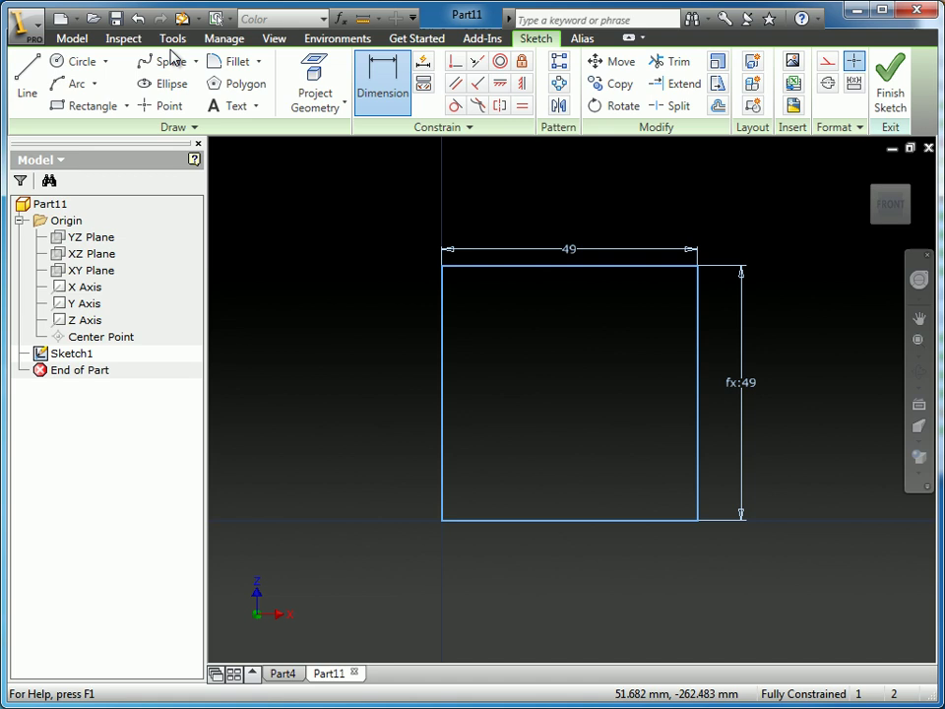
- In the Parameters table change d1's equation to width / 2 and close it
{"action": "left_click", "coordinate": [224, 37]}
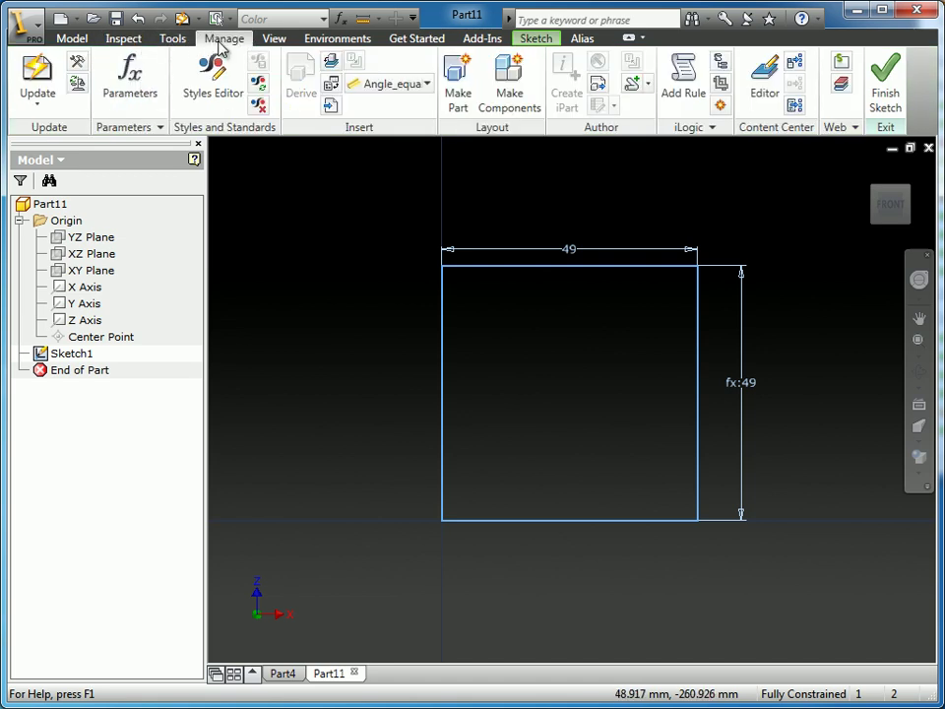
{"action": "left_click", "coordinate": [130, 79]}
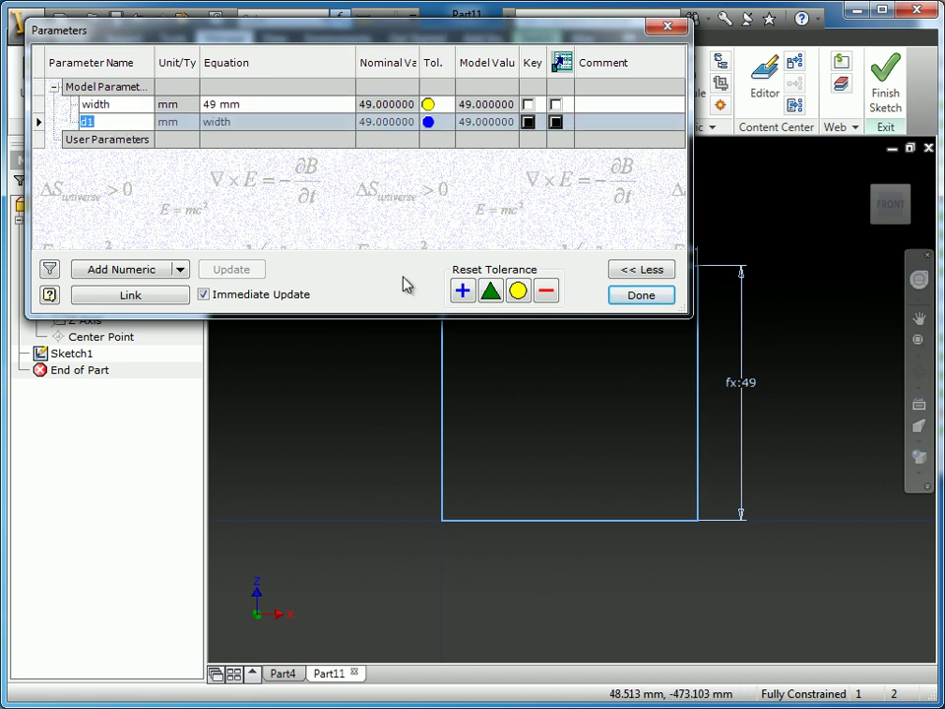
{"action": "left_click", "coordinate": [276, 122]}
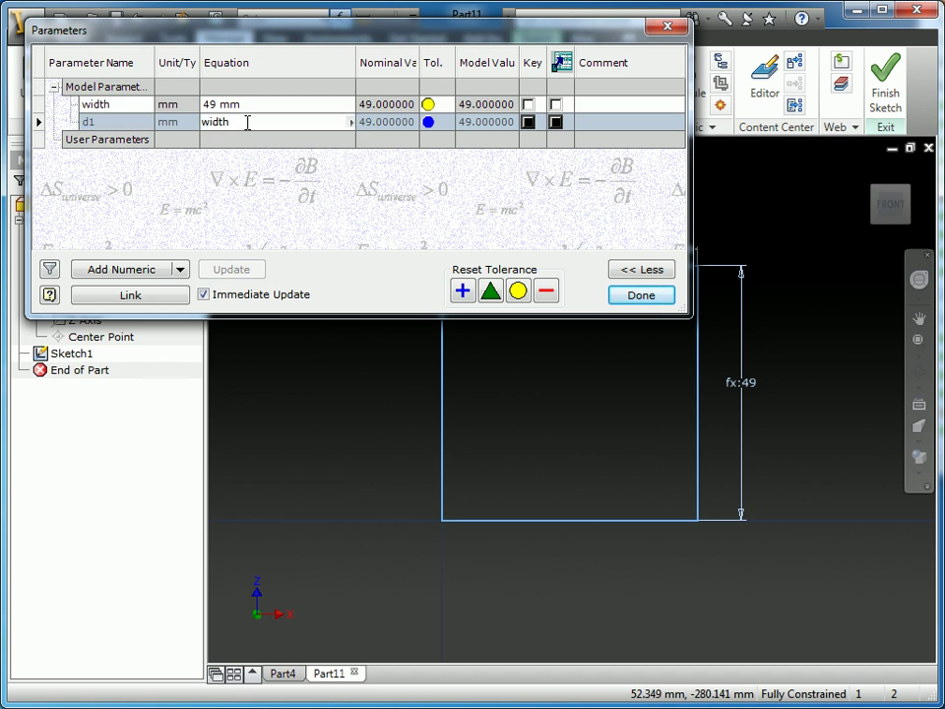
{"action": "type", "text": "/"}
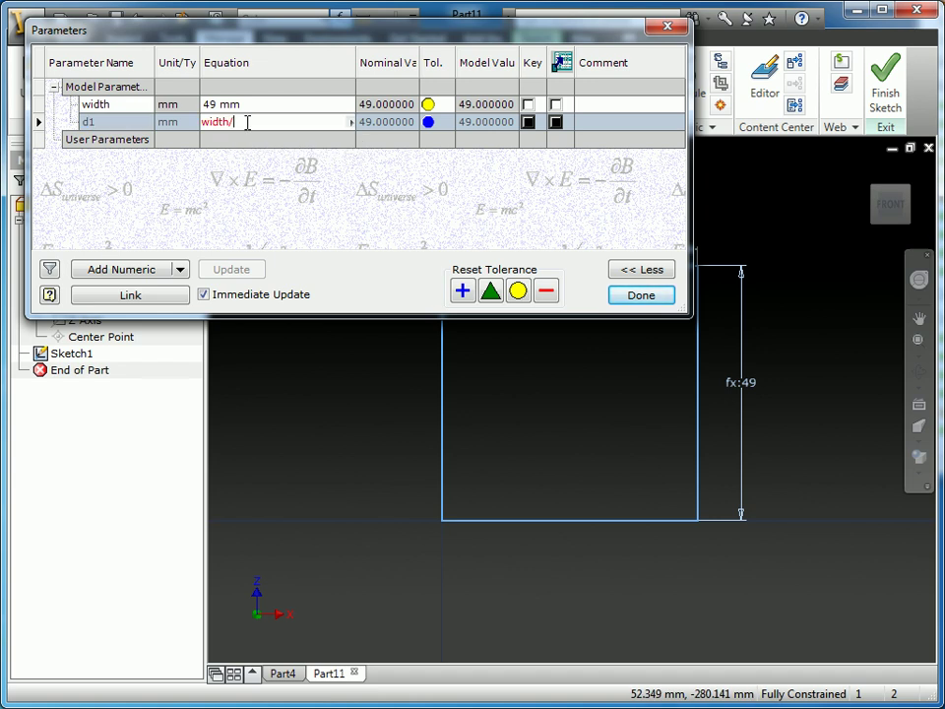
{"action": "type", "text": "2 ul"}
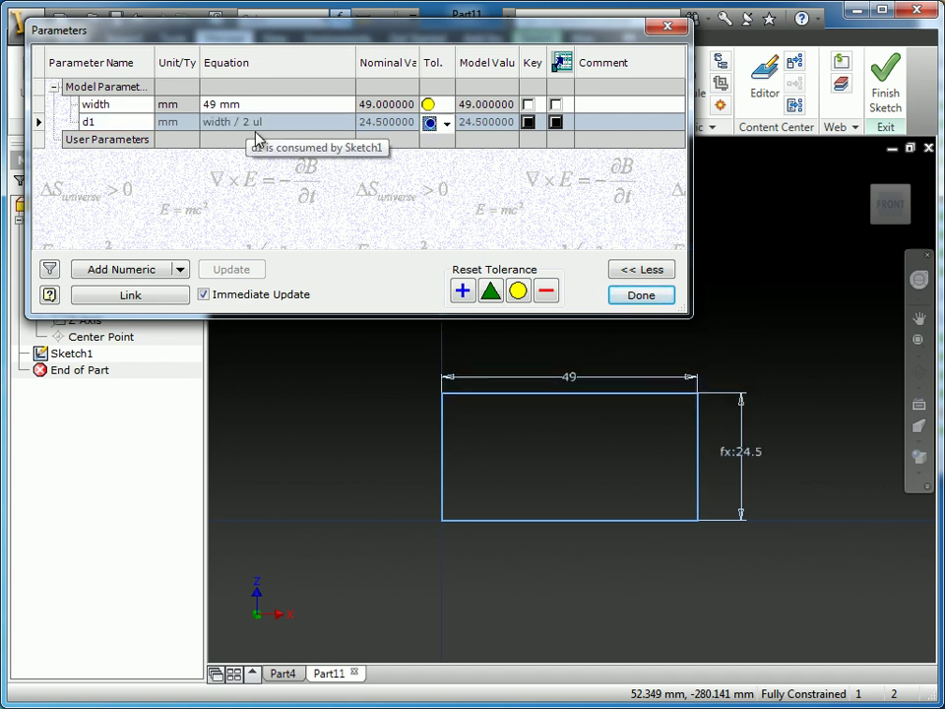
{"action": "mouse_move", "coordinate": [772, 482]}
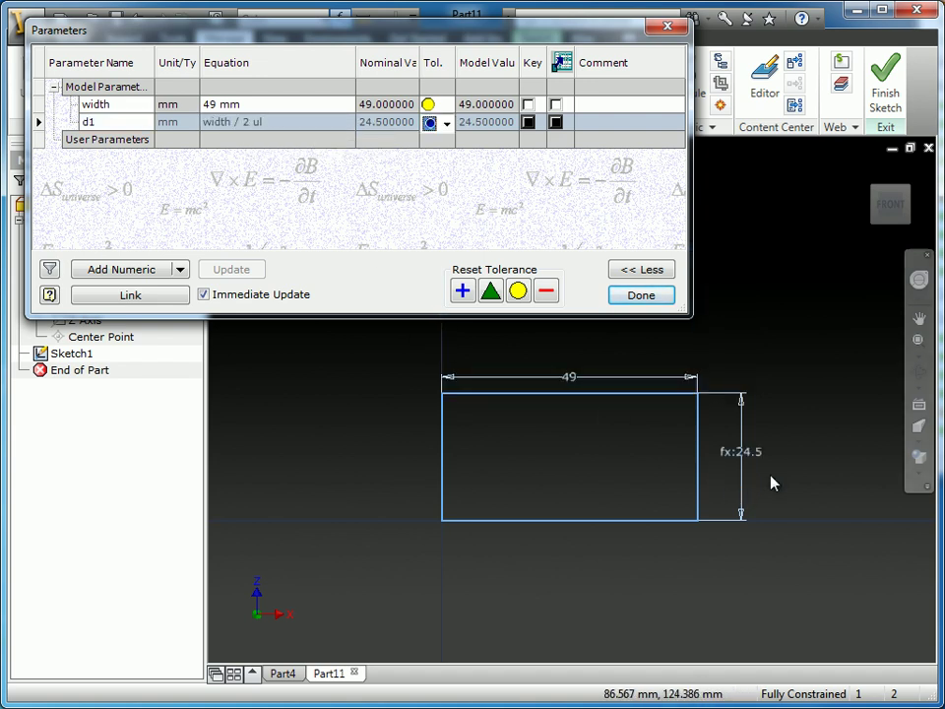
{"action": "mouse_move", "coordinate": [744, 468]}
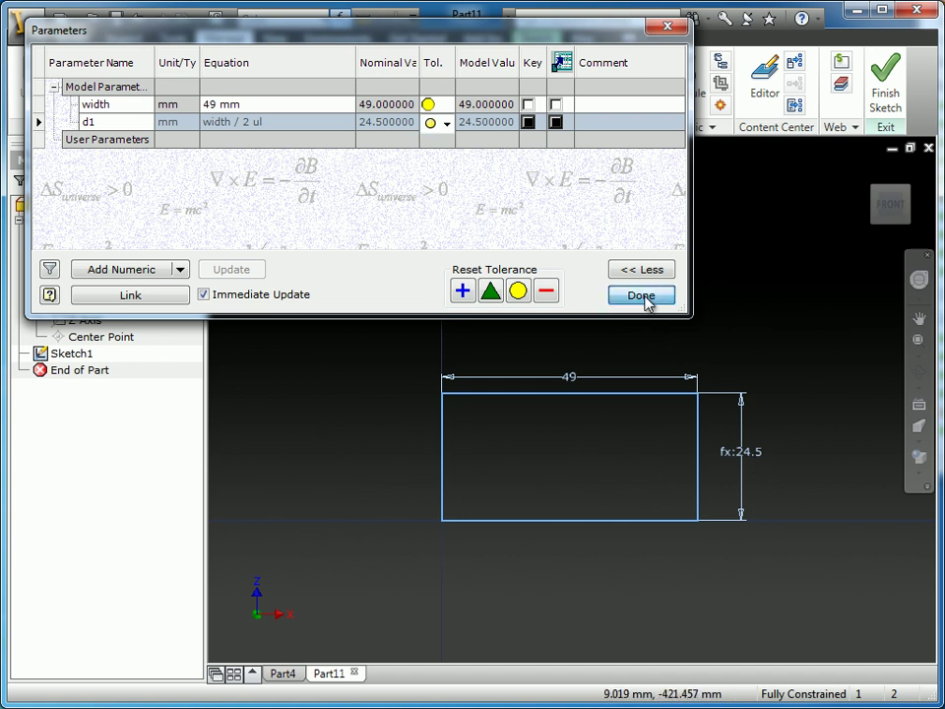
{"action": "left_click", "coordinate": [642, 295]}
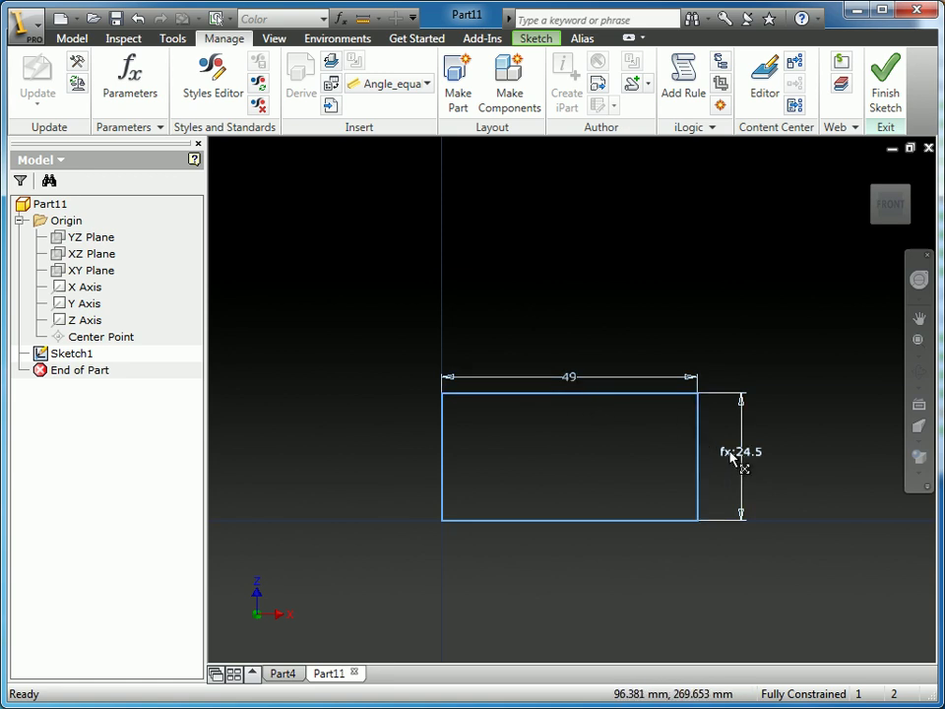
{"action": "mouse_move", "coordinate": [764, 469]}
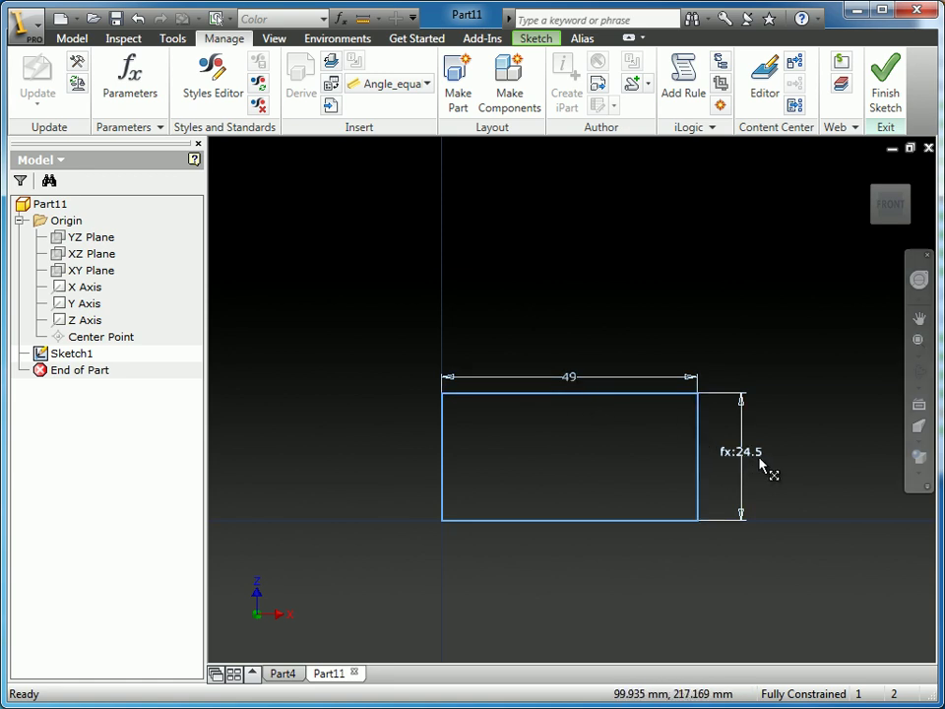
{"action": "mouse_move", "coordinate": [630, 462]}
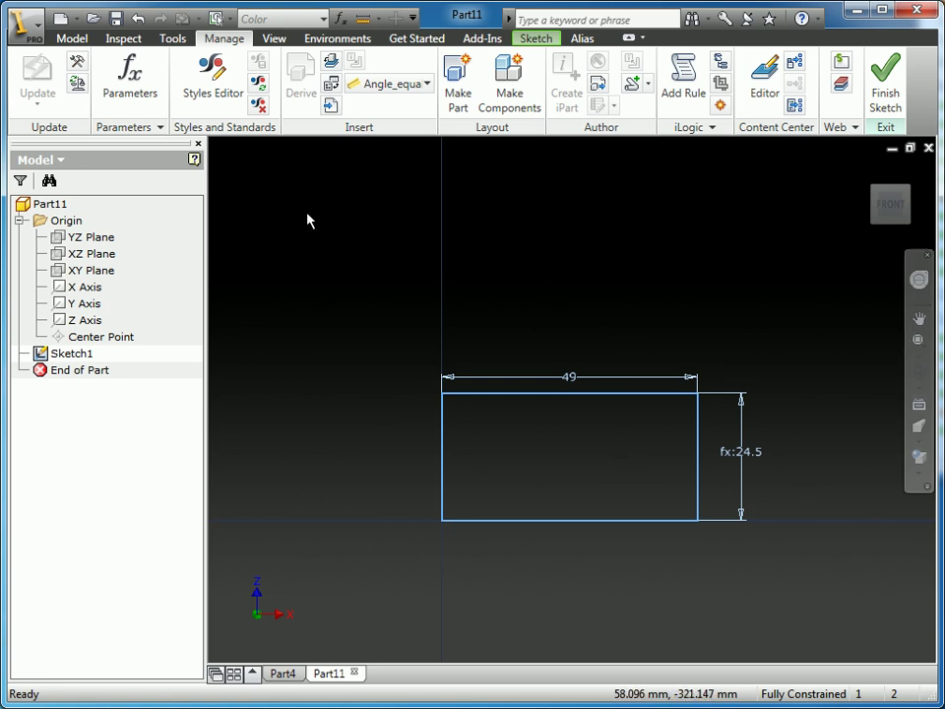
- Switch the sketch dimension display to Expression
{"action": "right_click", "coordinate": [307, 221]}
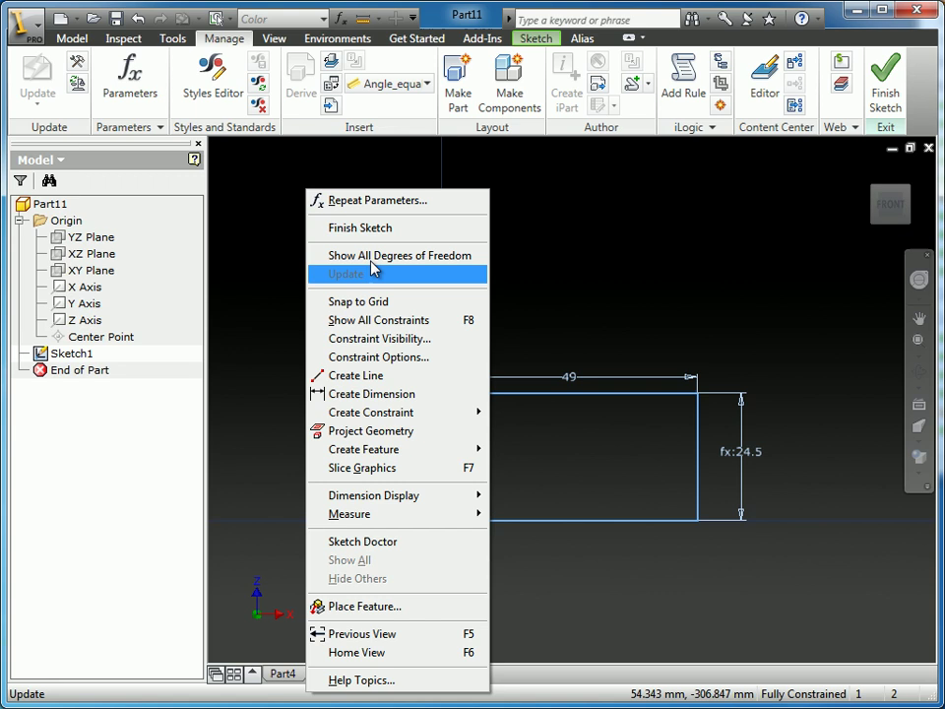
{"action": "mouse_move", "coordinate": [385, 496]}
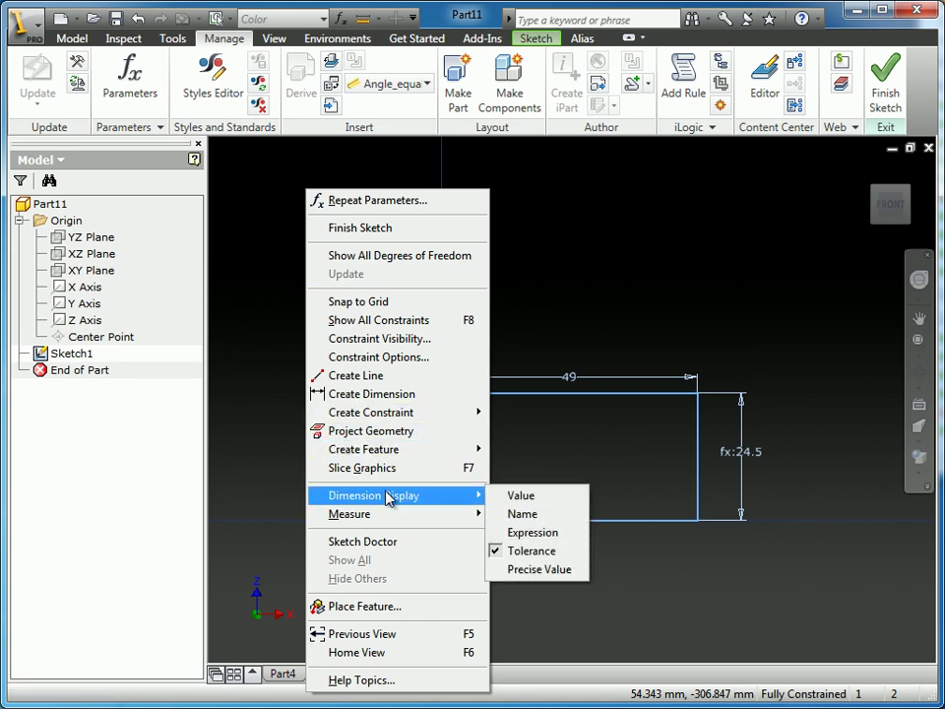
{"action": "mouse_move", "coordinate": [532, 531]}
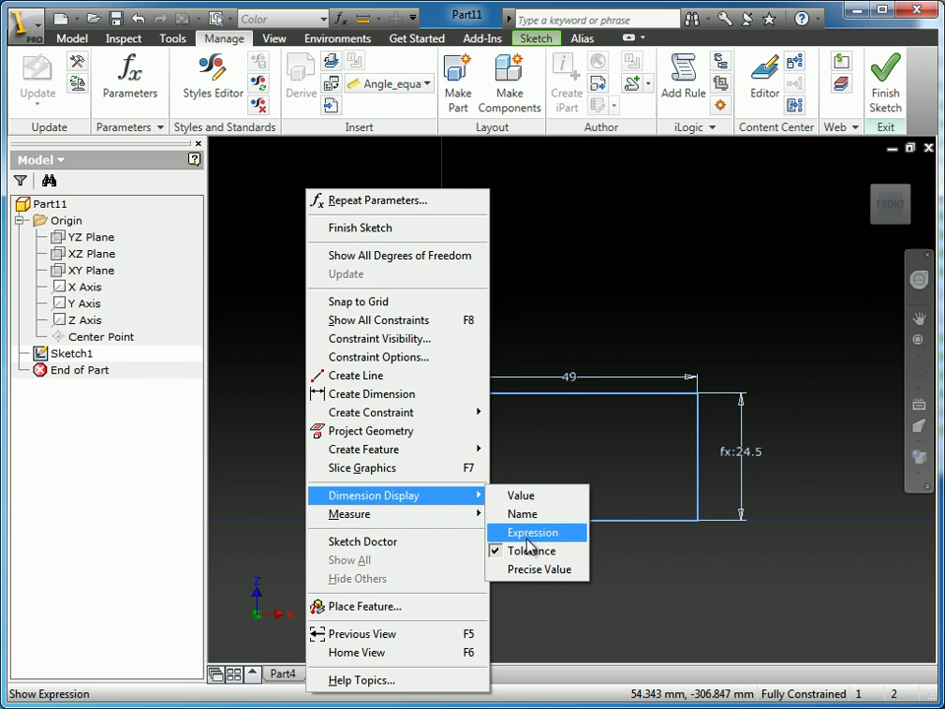
{"action": "left_click", "coordinate": [531, 532]}
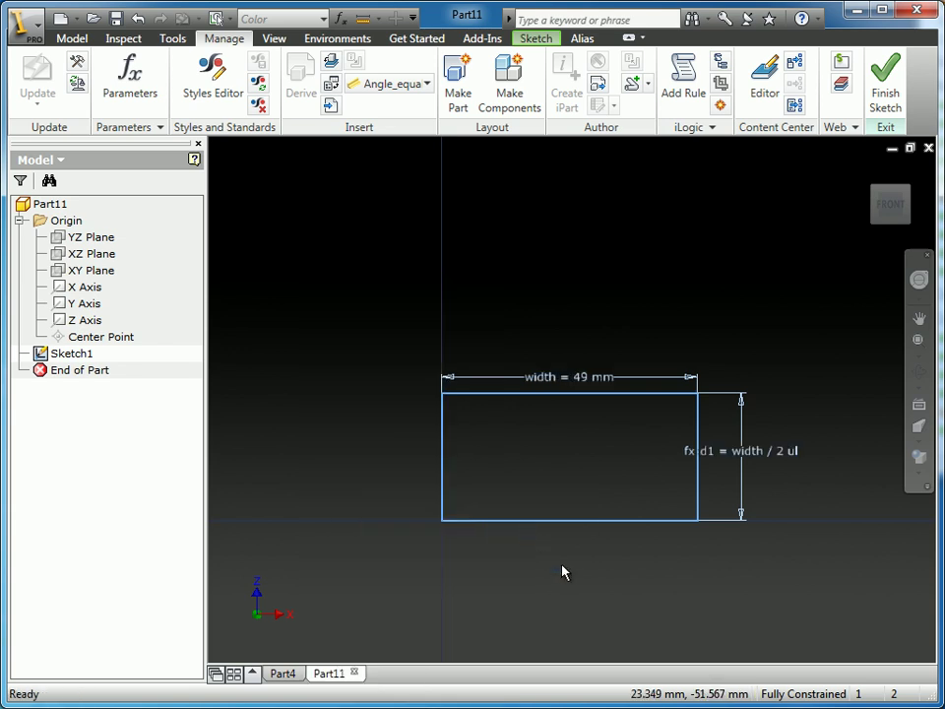
{"action": "mouse_move", "coordinate": [561, 390]}
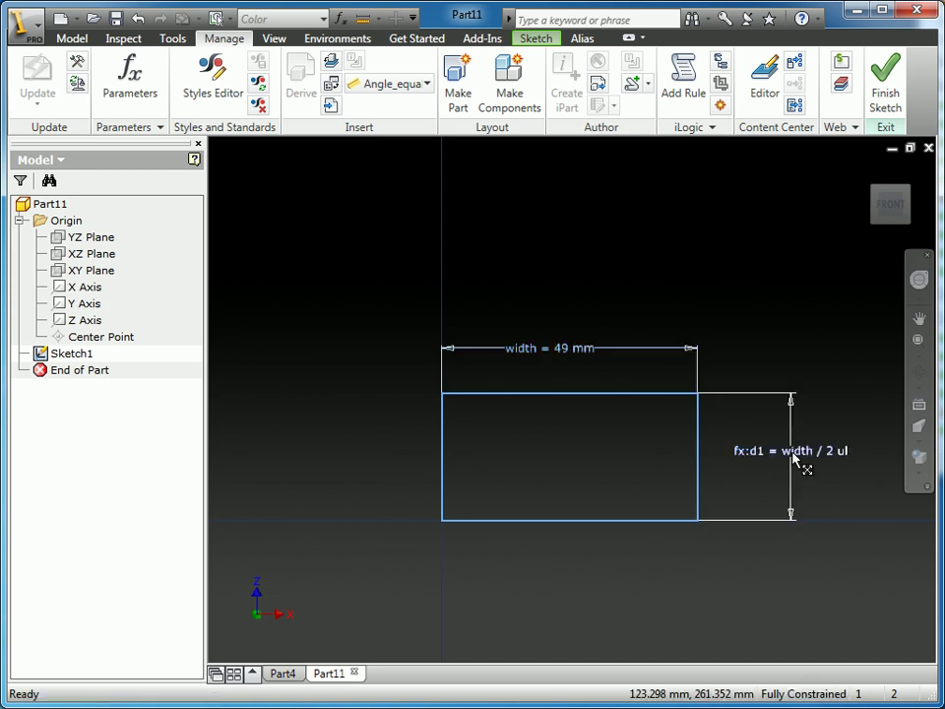
{"action": "mouse_move", "coordinate": [763, 463]}
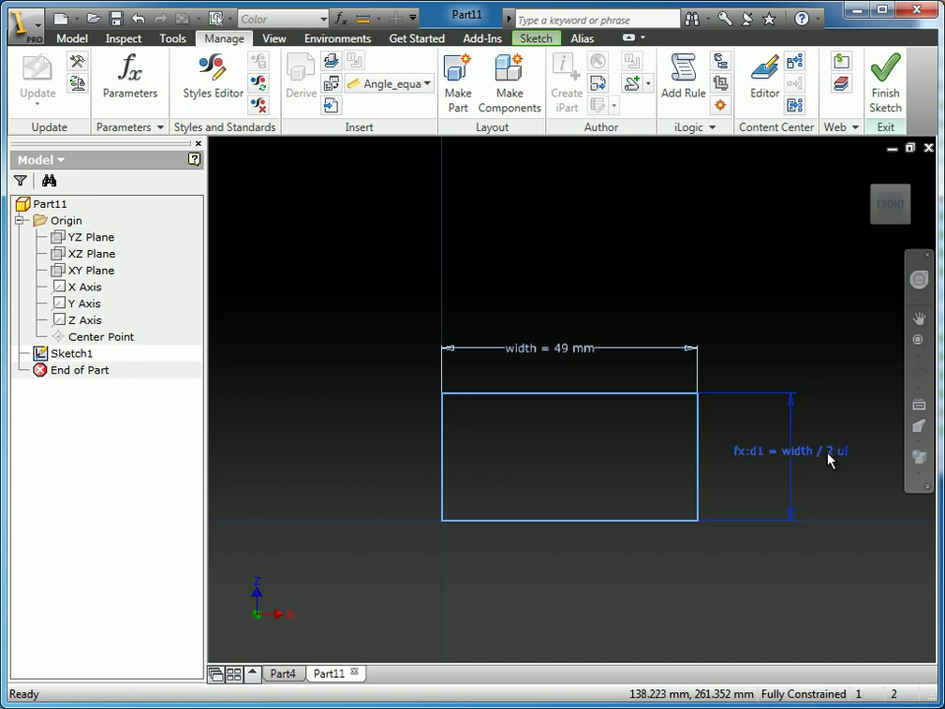
- Change the height dimension d1 back to equal width, restoring the 49 mm square
{"action": "double_click", "coordinate": [791, 450]}
{"action": "type", "text": "width"}
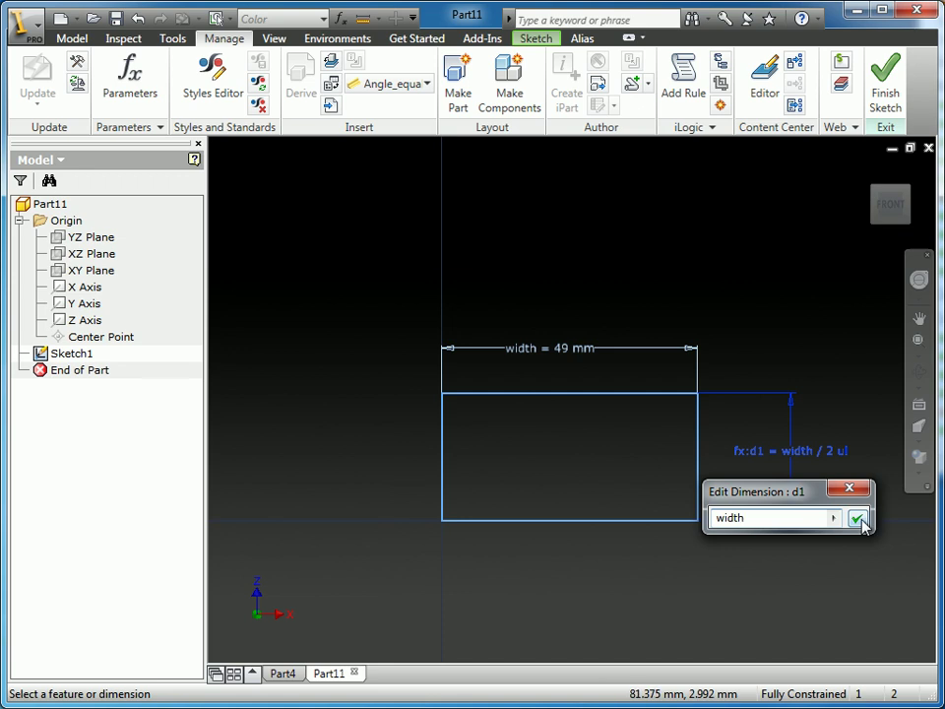
{"action": "left_click", "coordinate": [858, 517]}
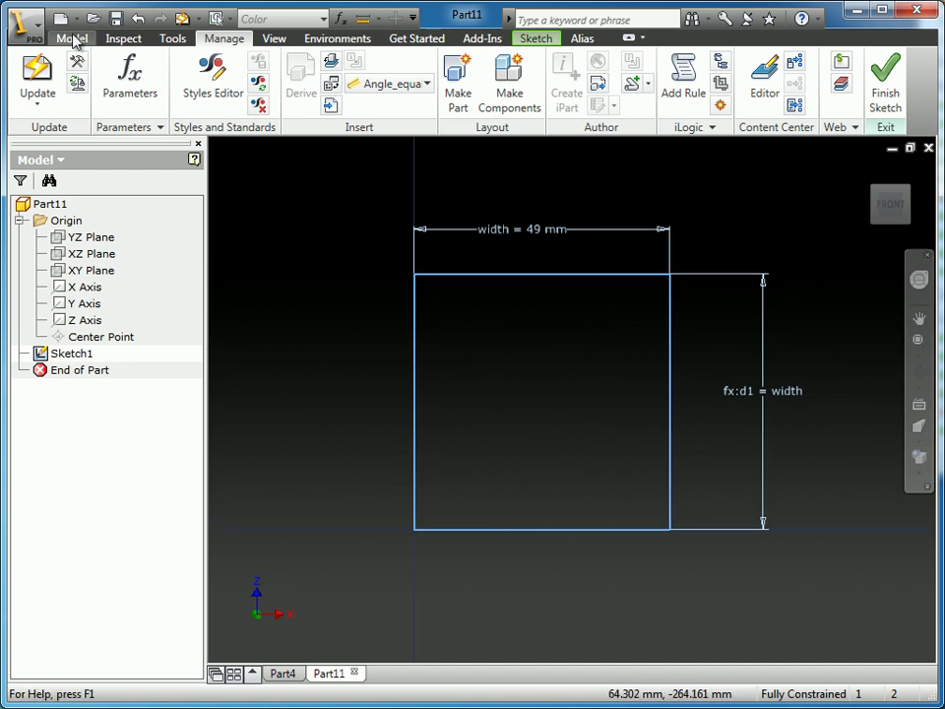
- Extrude the square profile 20 mm into a solid block
{"action": "left_click", "coordinate": [71, 38]}
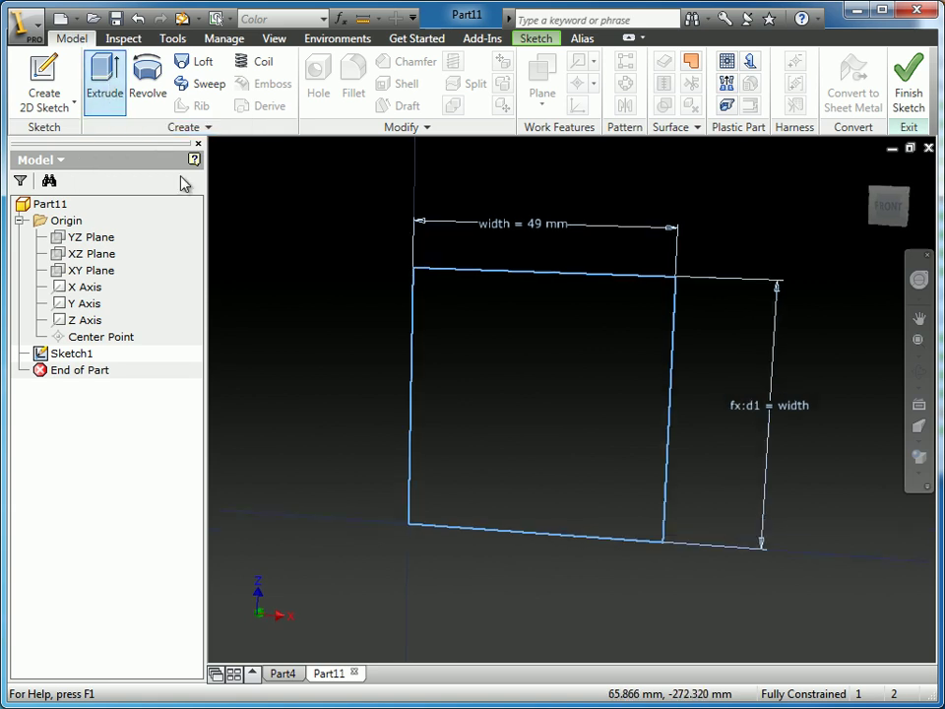
{"action": "left_click", "coordinate": [104, 83]}
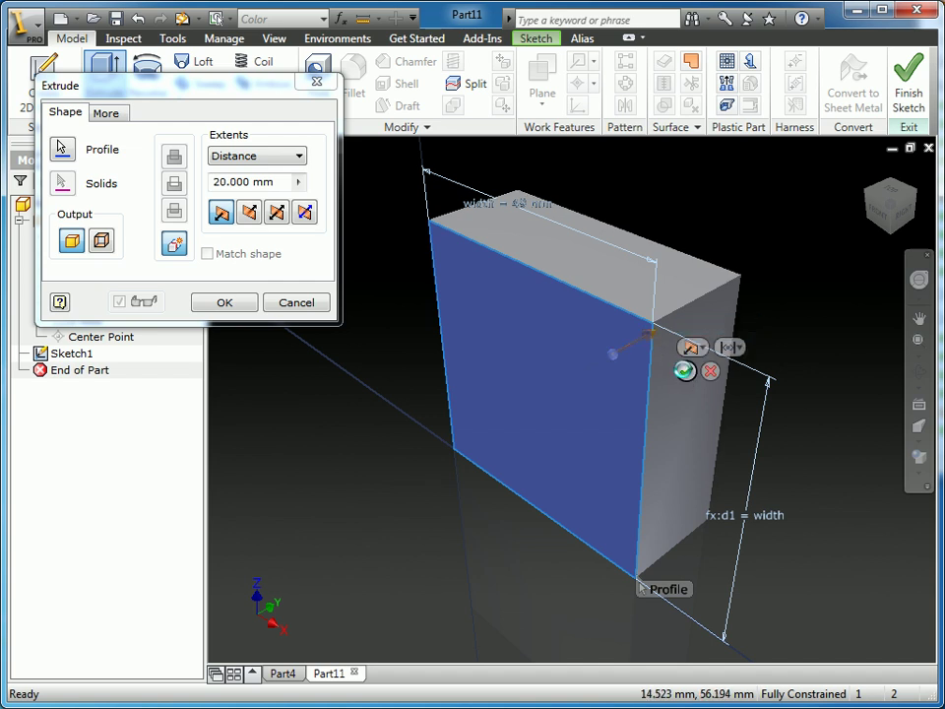
{"action": "left_click", "coordinate": [224, 303]}
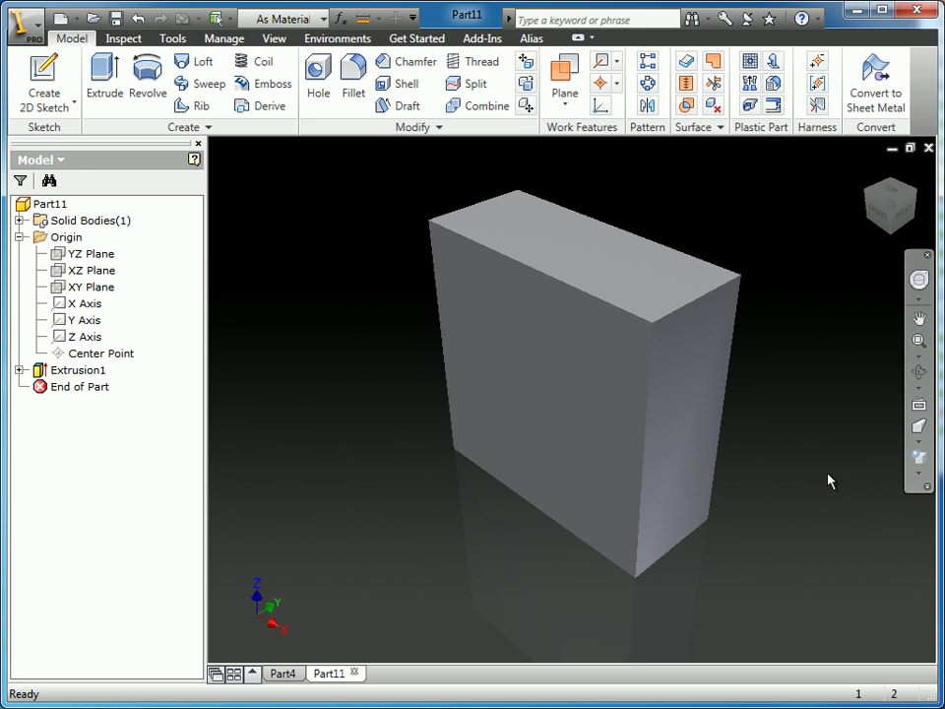
{"action": "mouse_move", "coordinate": [401, 531]}
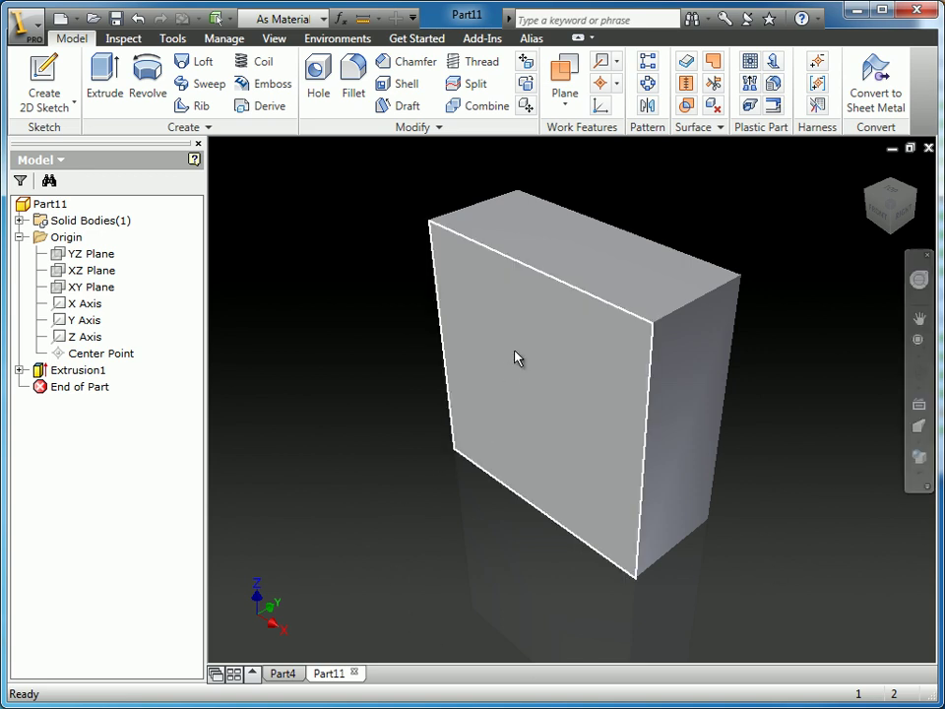
{"action": "mouse_move", "coordinate": [633, 345]}
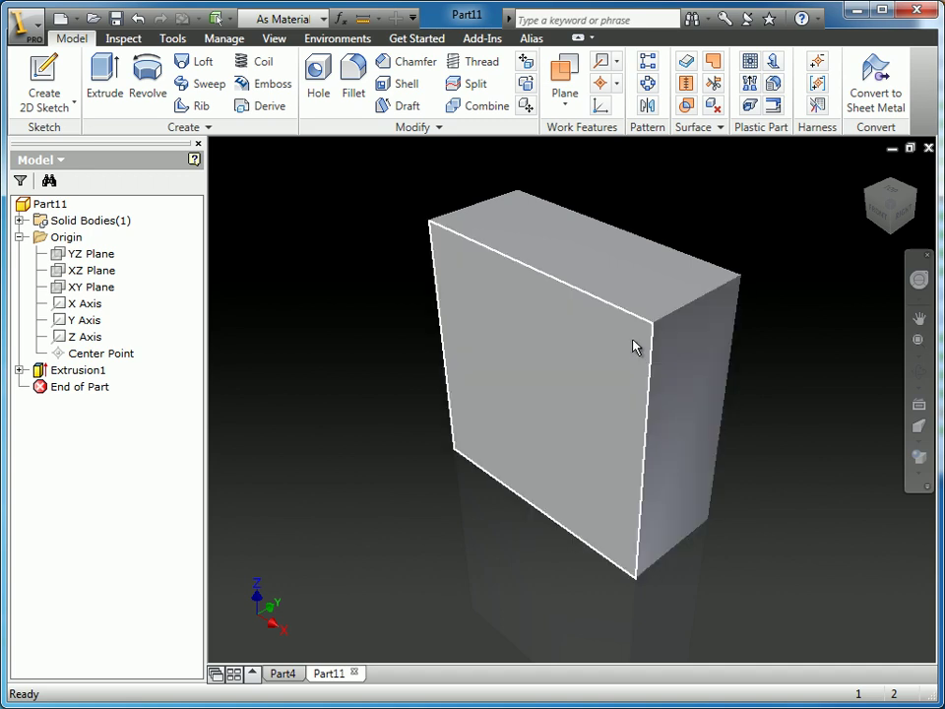
- Begin a 2D sketch on the block's front face
{"action": "left_click", "coordinate": [591, 338]}
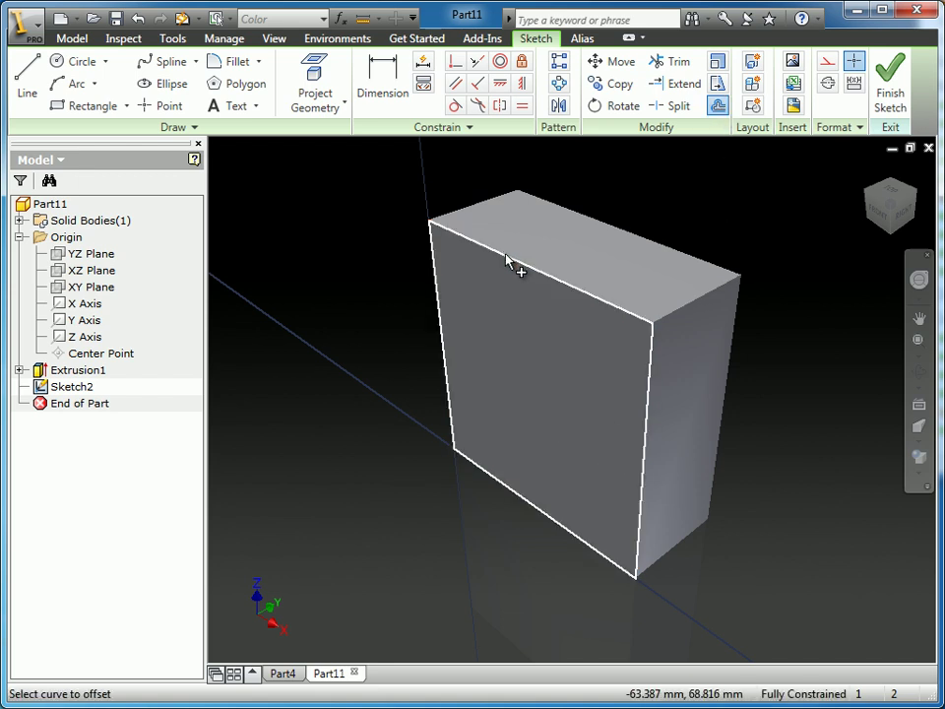
- Offset the face outline inward to create an inner loop 5 mm inside
{"action": "left_click", "coordinate": [507, 265]}
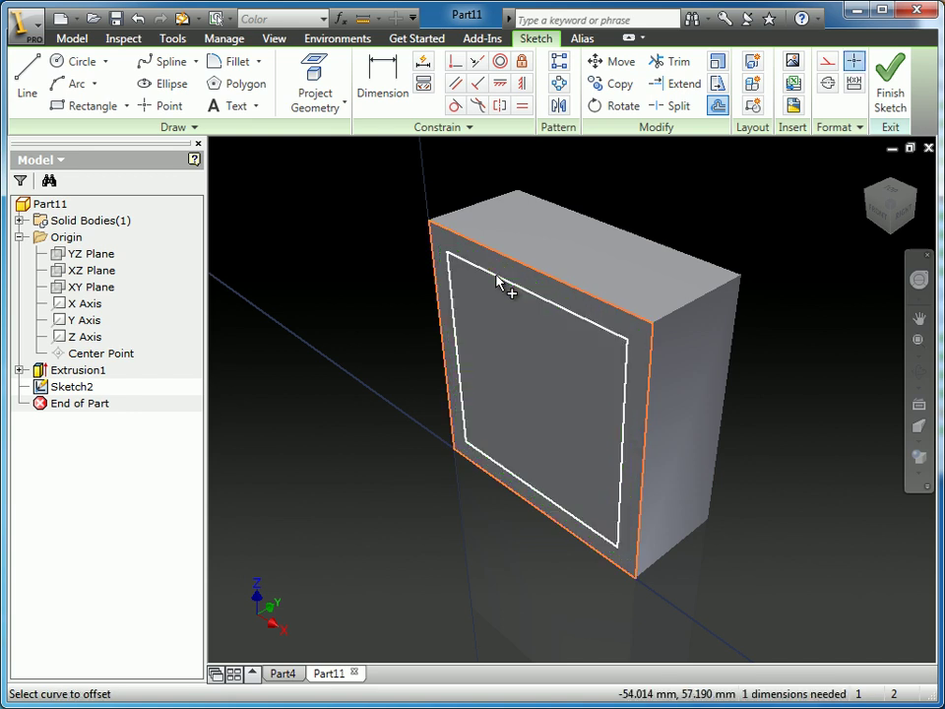
{"action": "left_click", "coordinate": [382, 83]}
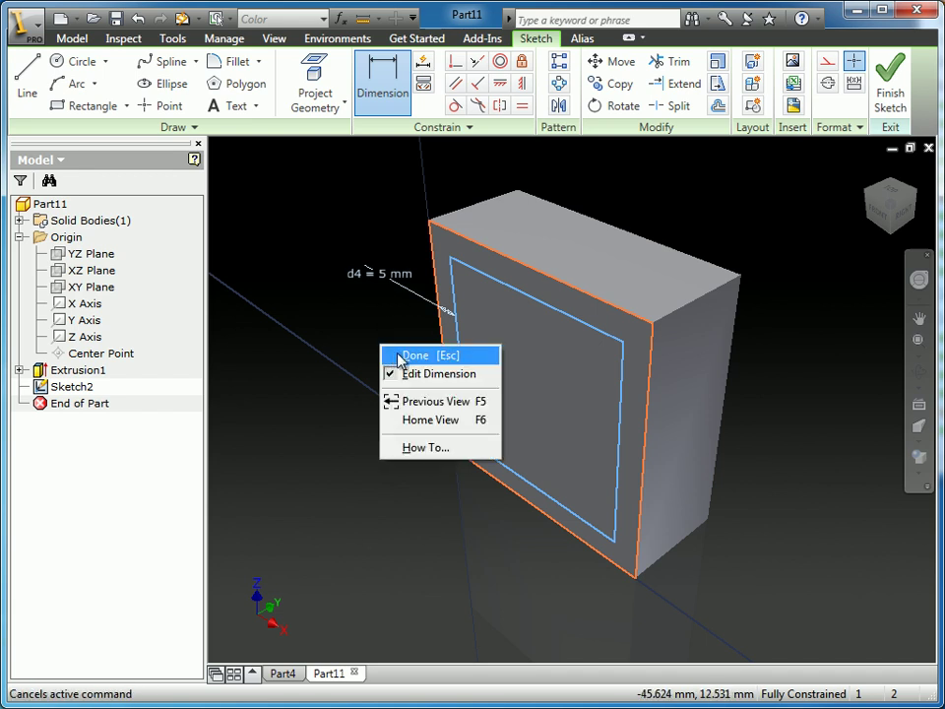
{"action": "left_click", "coordinate": [413, 354]}
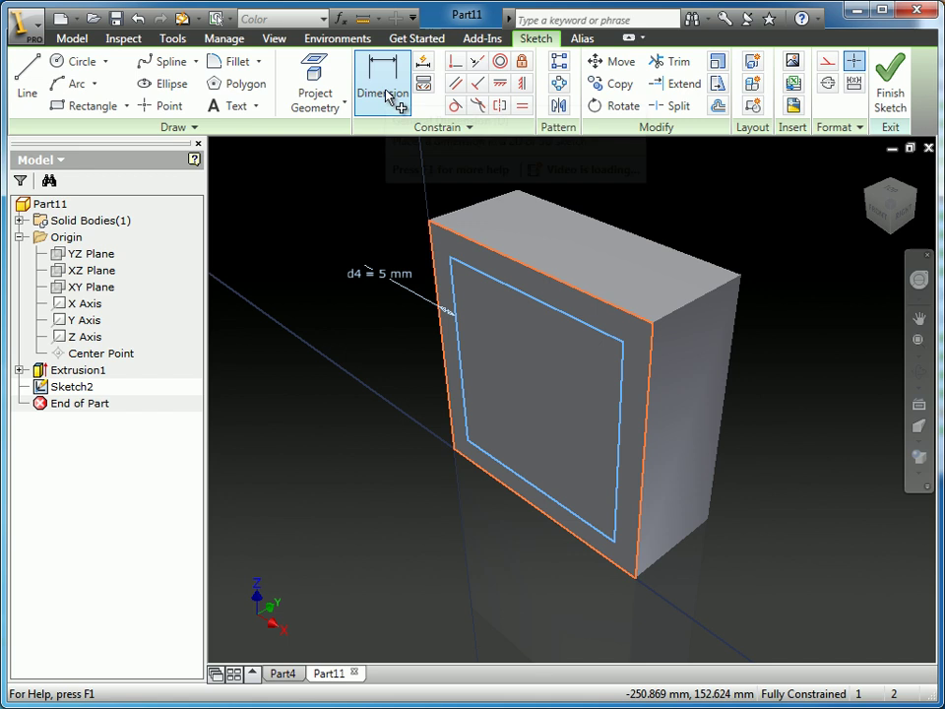
{"action": "left_click", "coordinate": [382, 83]}
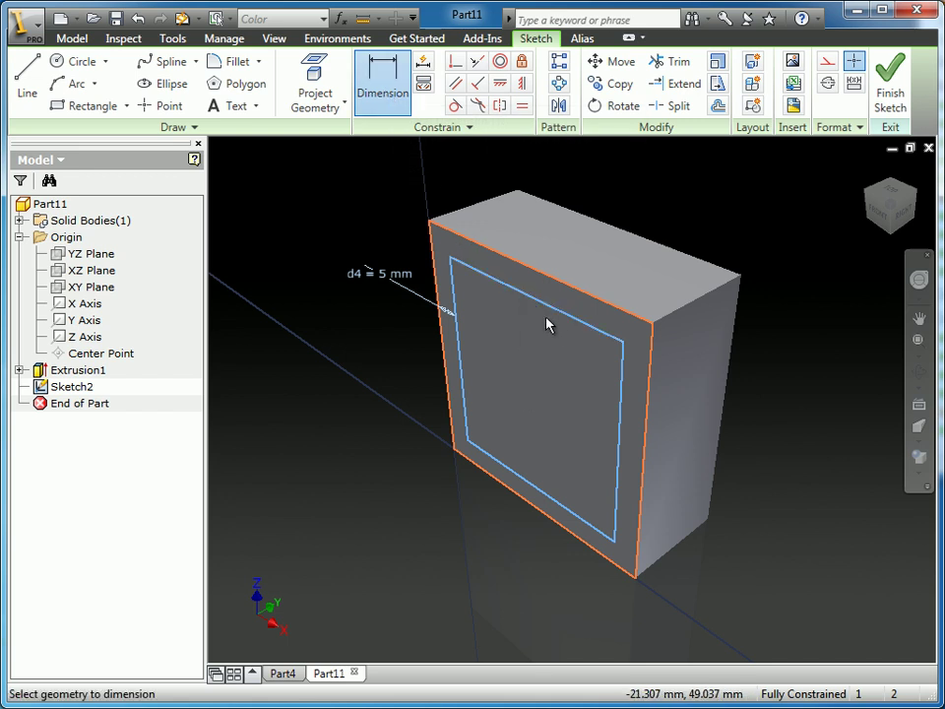
{"action": "mouse_move", "coordinate": [541, 414]}
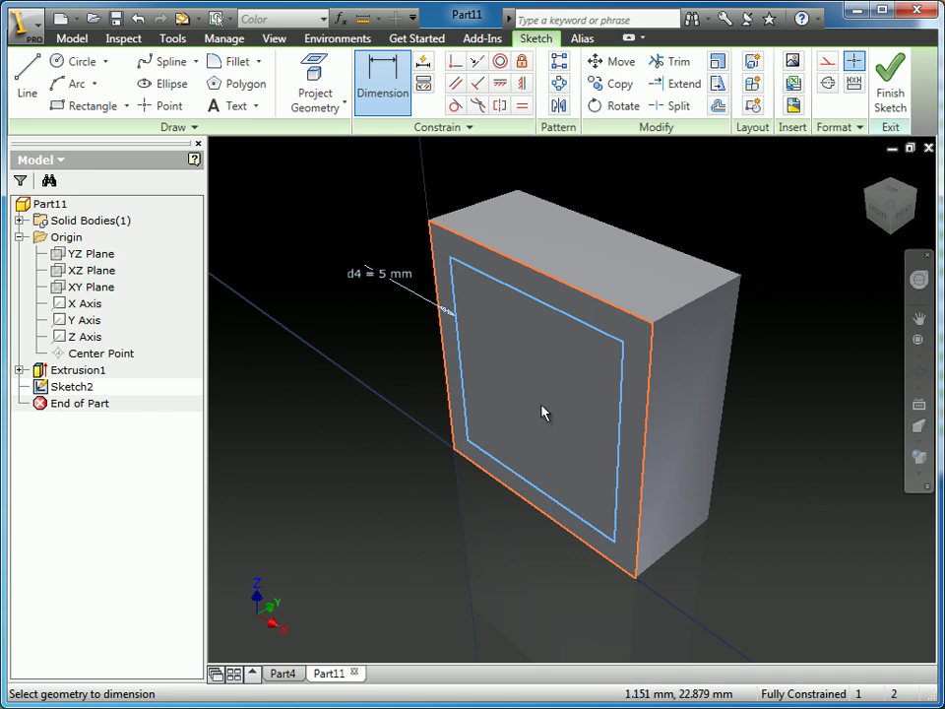
{"action": "mouse_move", "coordinate": [788, 693]}
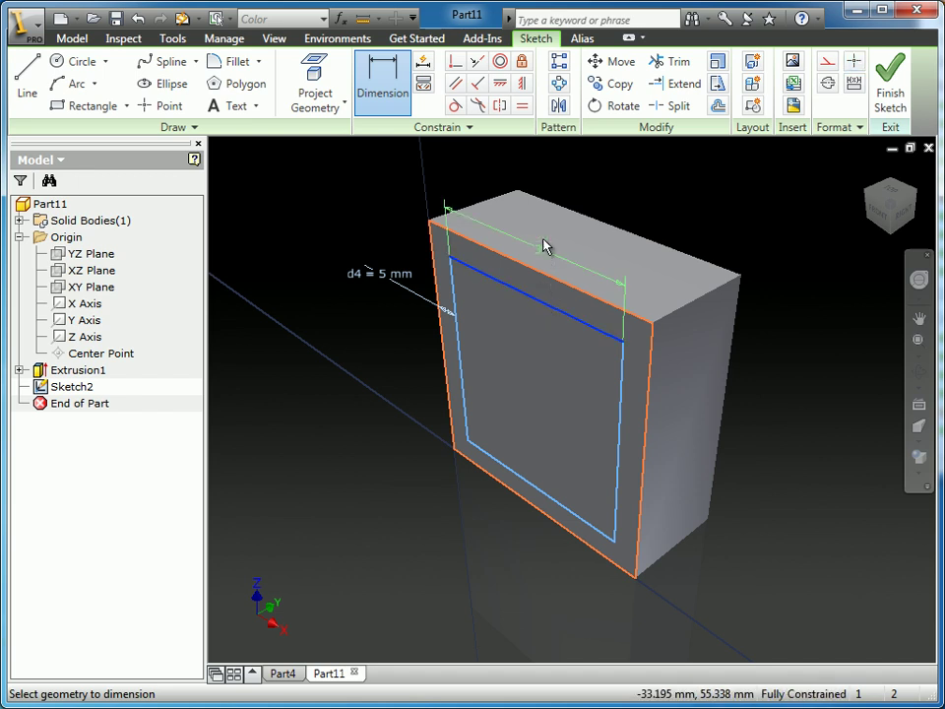
- Add driven 39 mm reference dimensions to the inner loop's top and side edges
{"action": "left_click", "coordinate": [548, 247]}
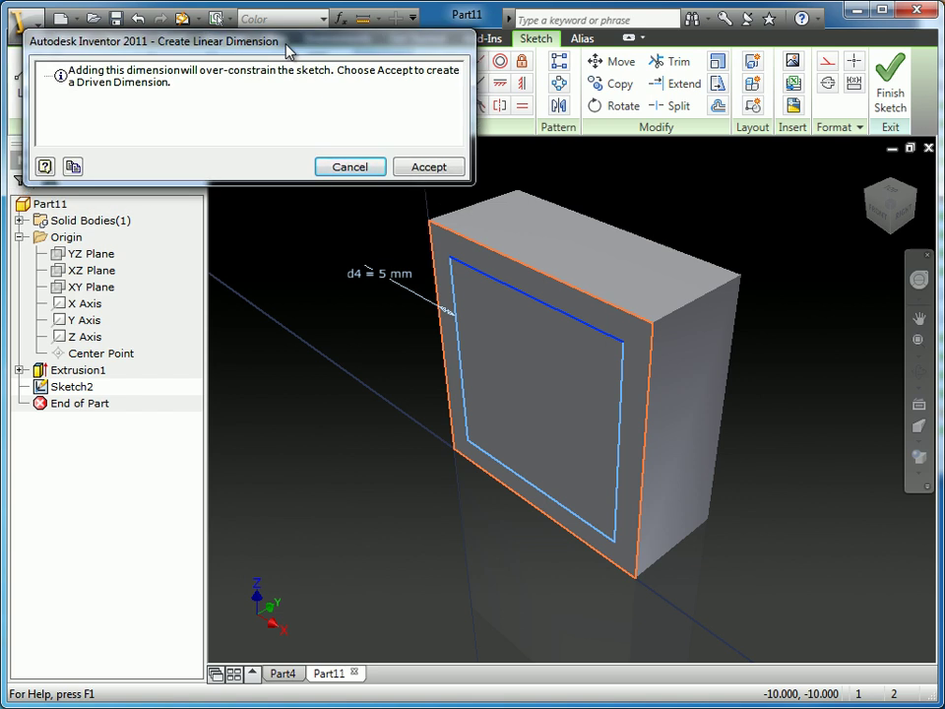
{"action": "left_click", "coordinate": [429, 165]}
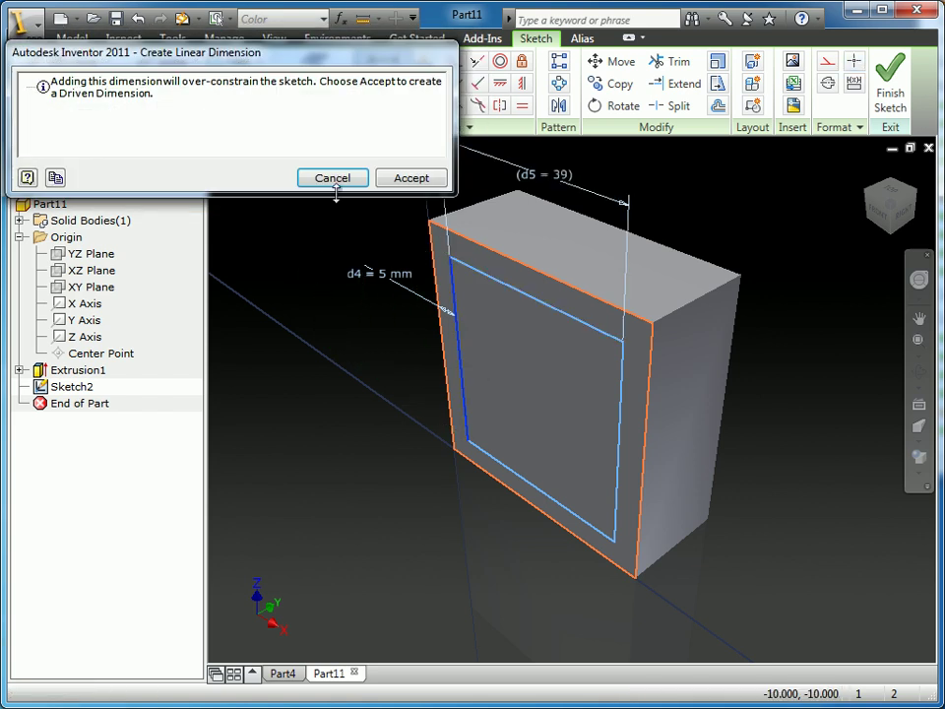
{"action": "left_click", "coordinate": [409, 177]}
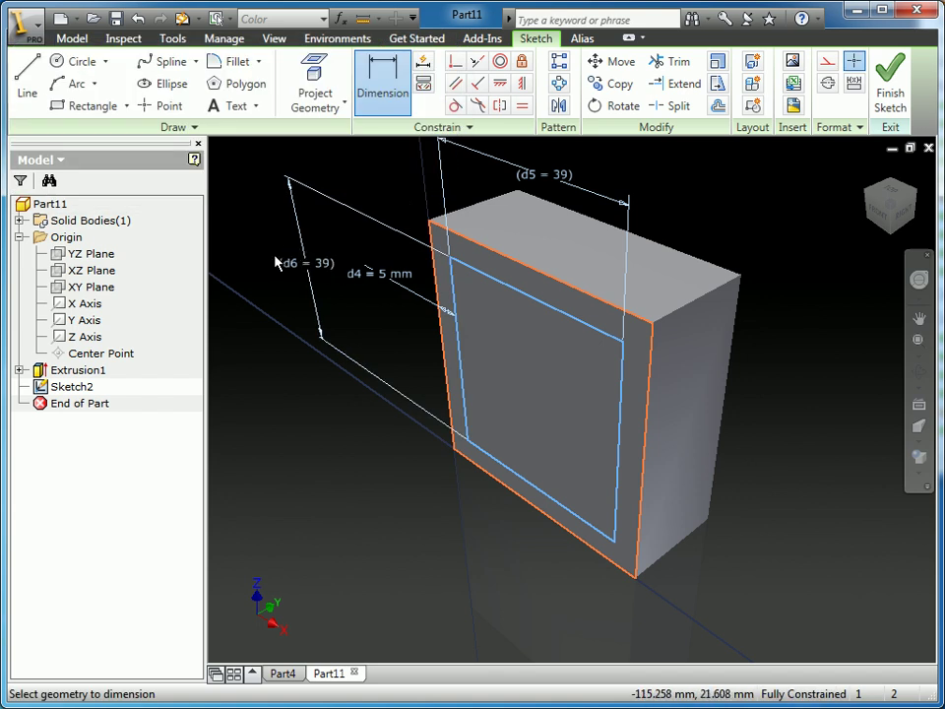
{"action": "mouse_move", "coordinate": [334, 461]}
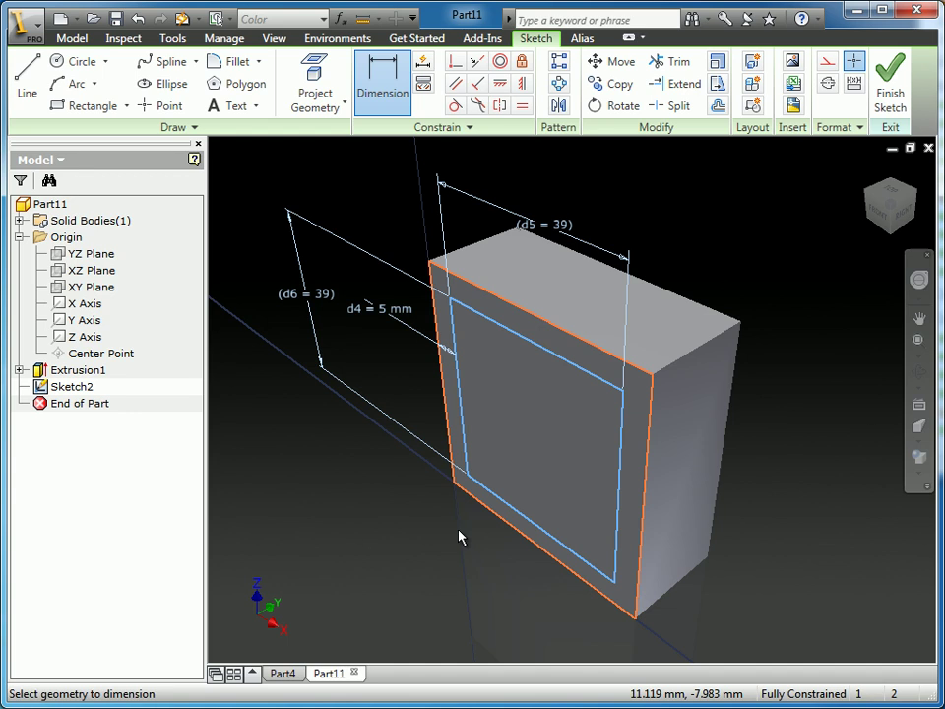
{"action": "mouse_move", "coordinate": [553, 396]}
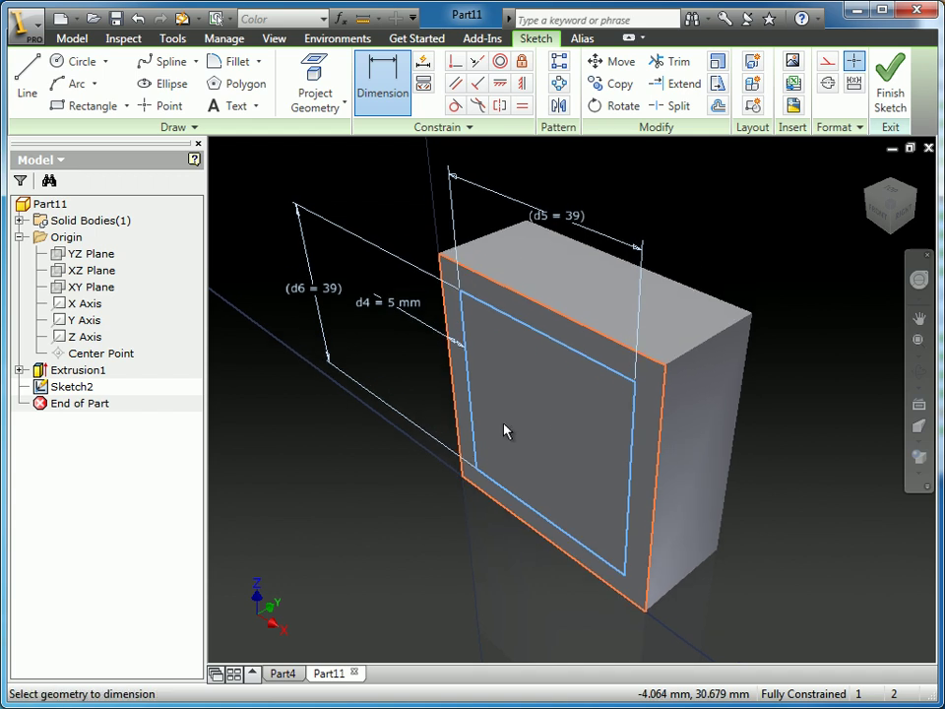
{"action": "mouse_move", "coordinate": [303, 431]}
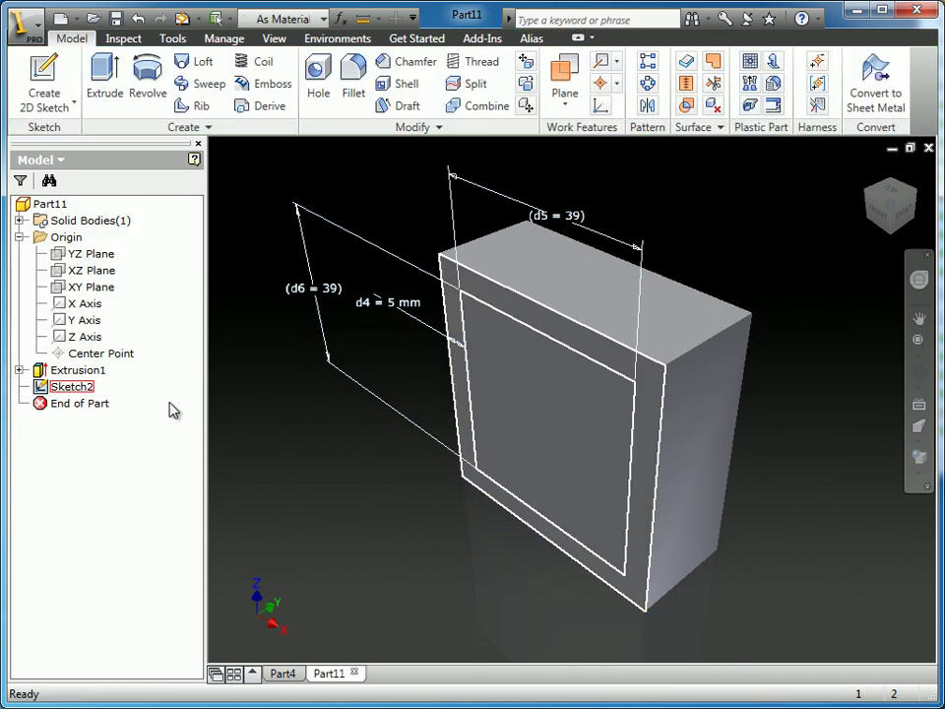
- Create a Through All hole centred on the lower-left inner-loop sketch point
{"action": "left_click", "coordinate": [319, 79]}
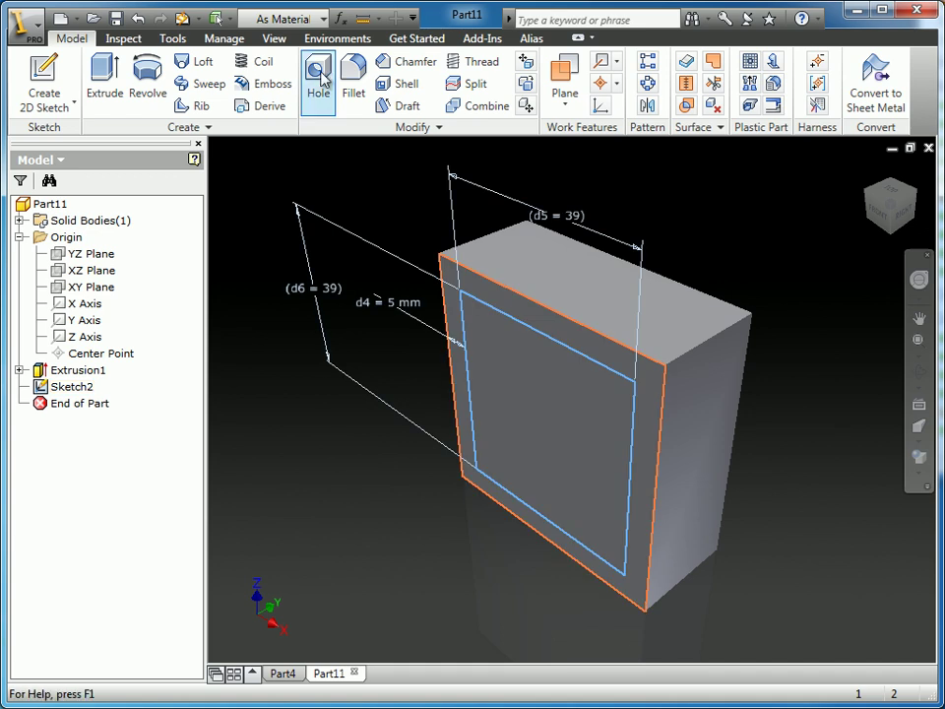
{"action": "left_click", "coordinate": [317, 79]}
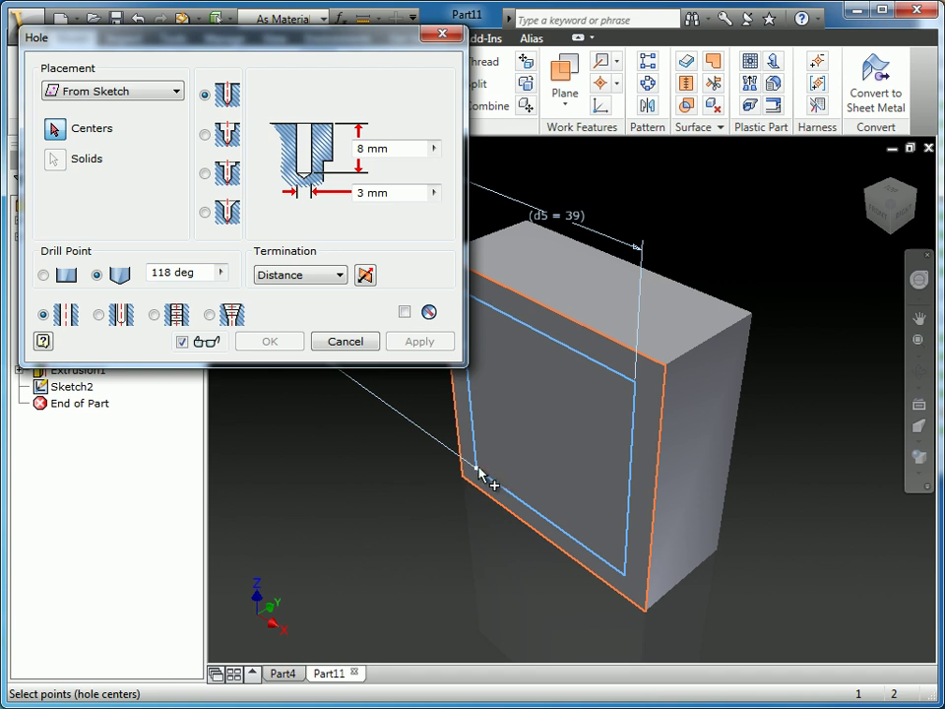
{"action": "mouse_move", "coordinate": [639, 429]}
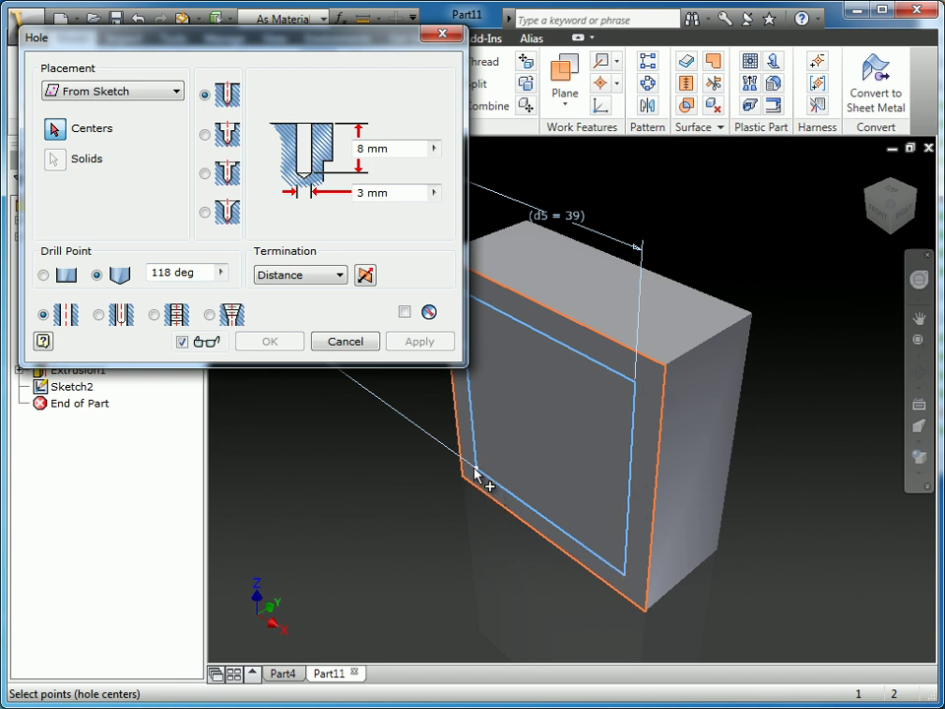
{"action": "left_click", "coordinate": [478, 469]}
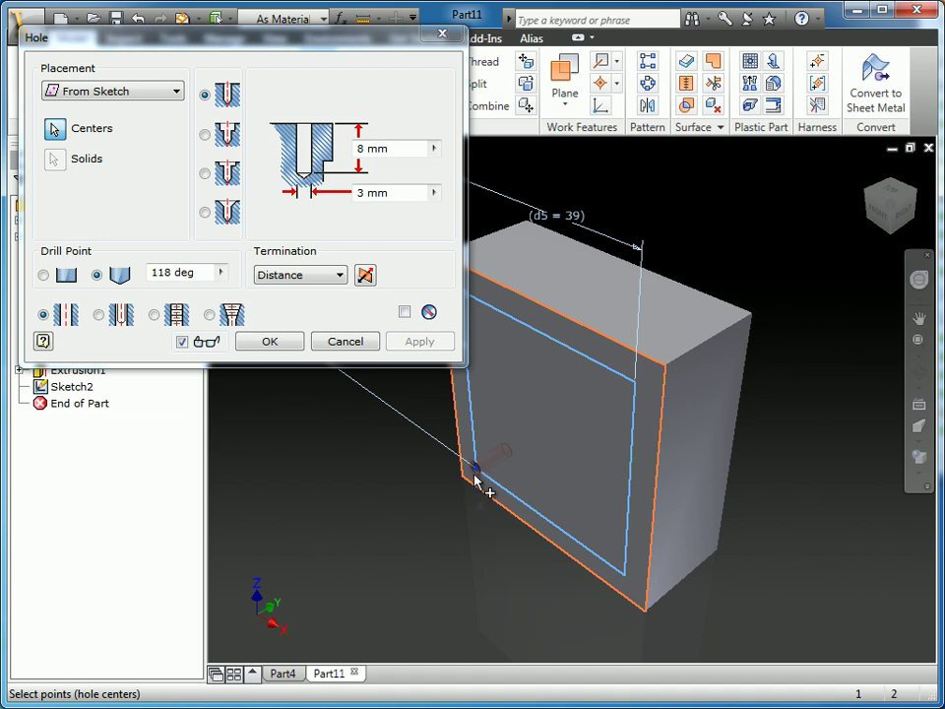
{"action": "mouse_move", "coordinate": [343, 280]}
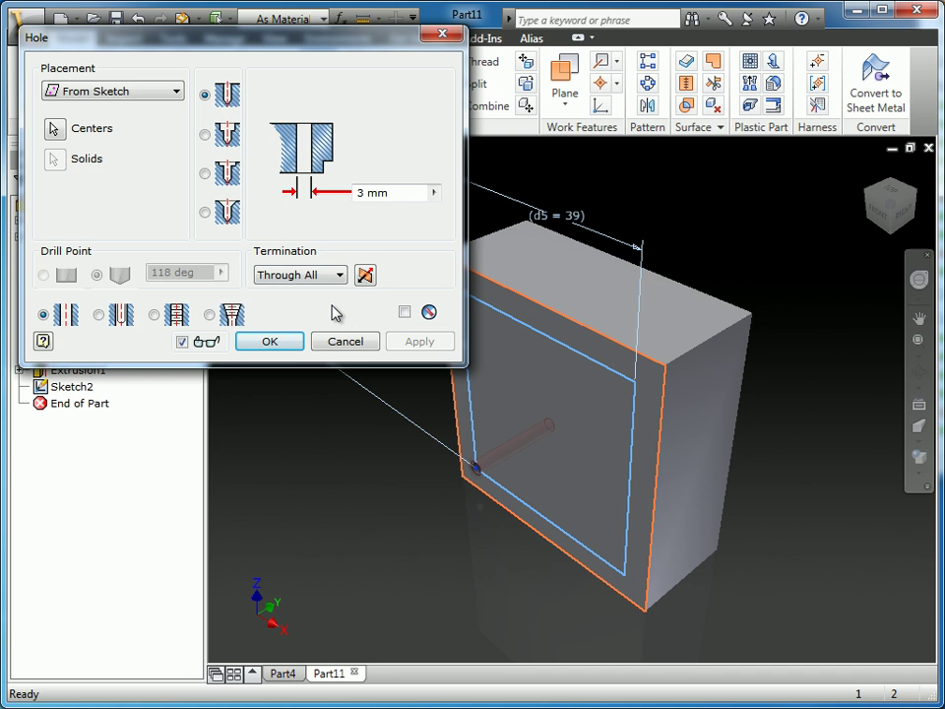
{"action": "left_click", "coordinate": [394, 193]}
{"action": "type", "text": "6"}
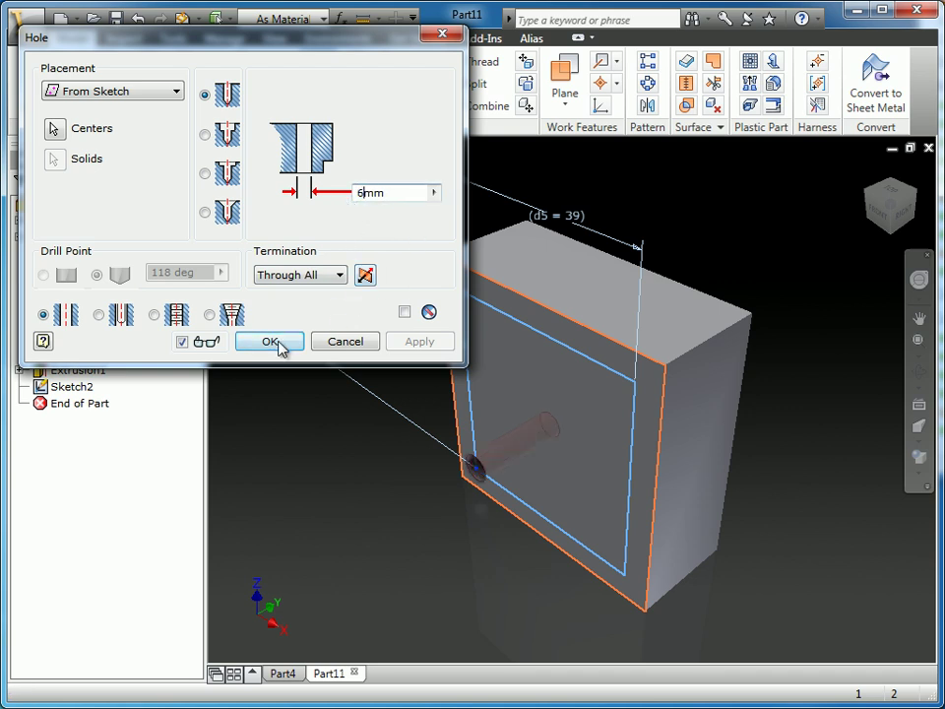
{"action": "left_click", "coordinate": [268, 343]}
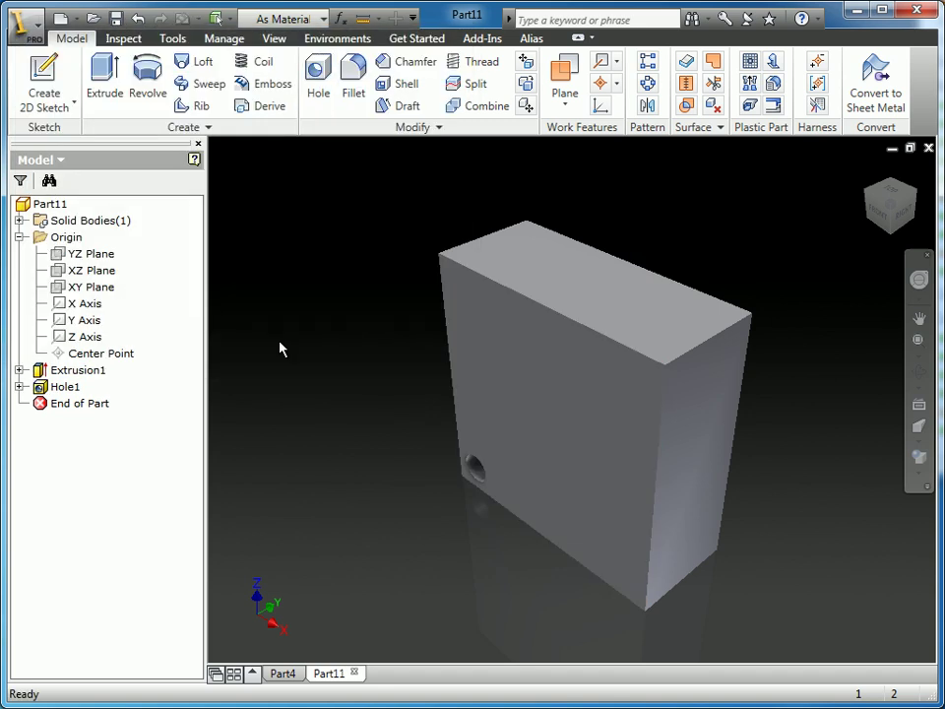
{"action": "mouse_move", "coordinate": [27, 386]}
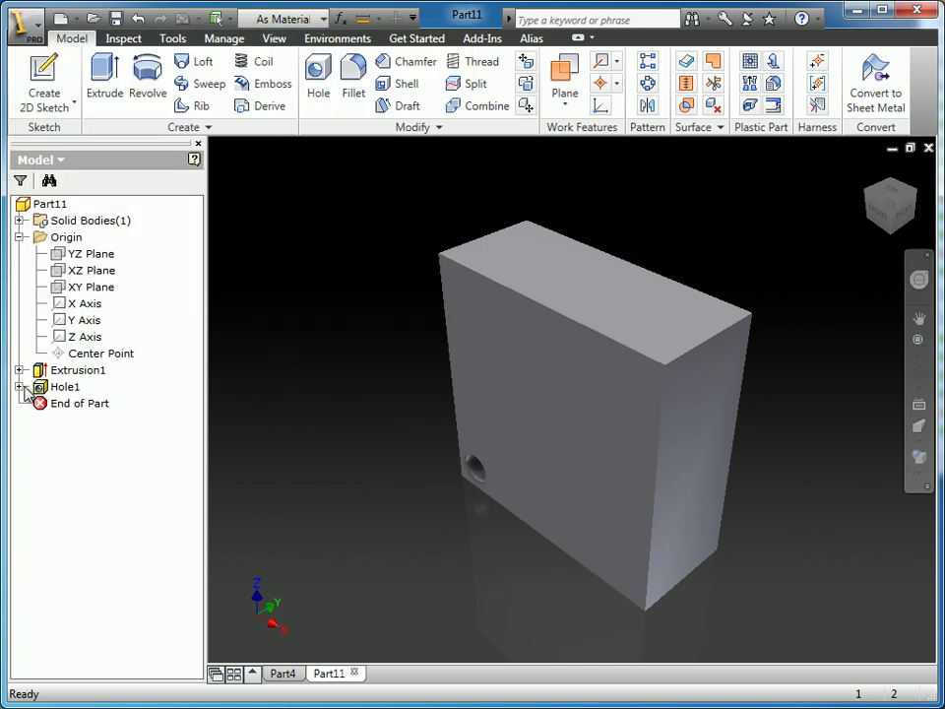
- Expand Hole1 in the browser and make its positioning Sketch2 visible on the block
{"action": "left_click", "coordinate": [91, 401]}
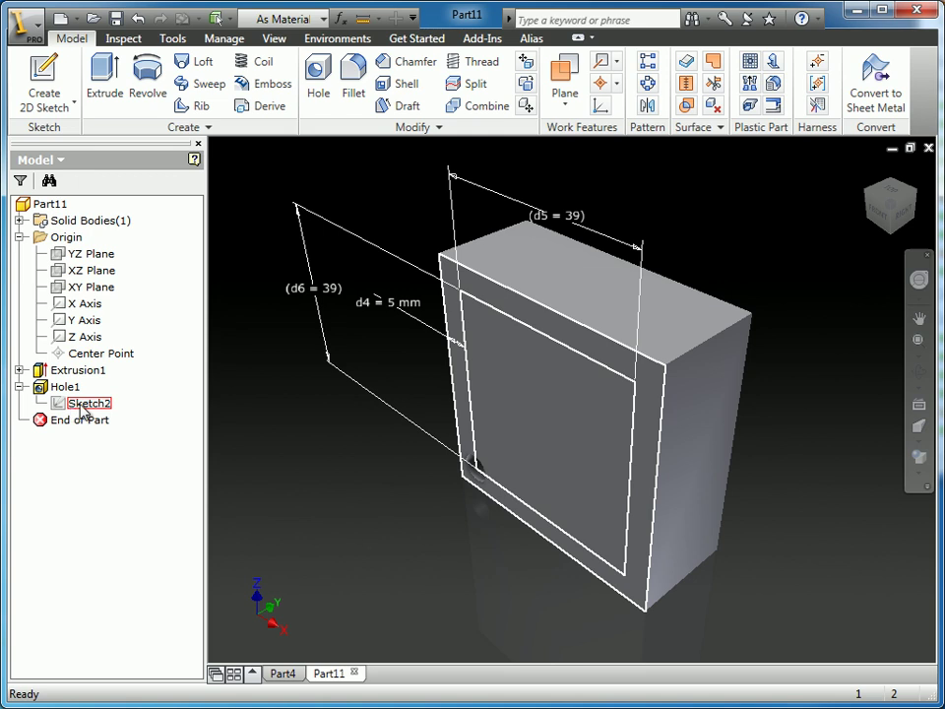
{"action": "left_click", "coordinate": [86, 402]}
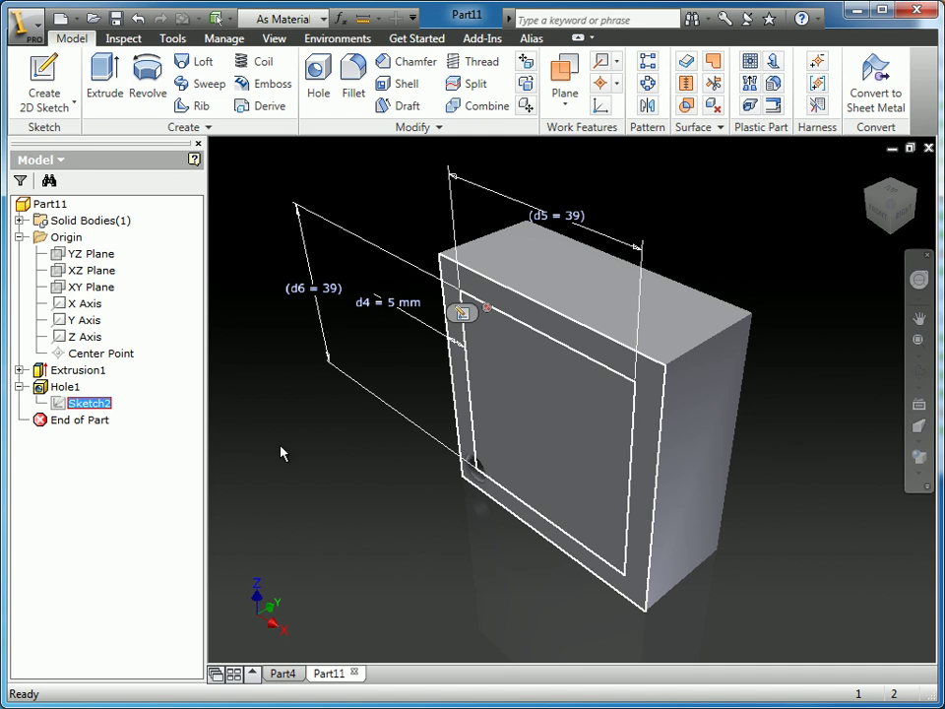
{"action": "right_click", "coordinate": [89, 401]}
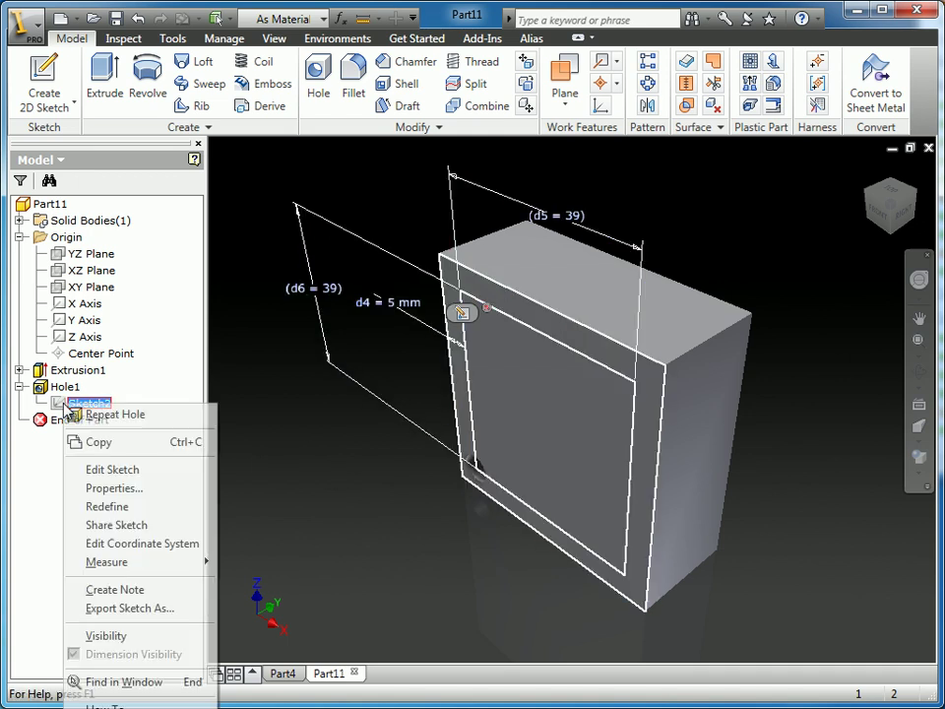
{"action": "left_click", "coordinate": [107, 634]}
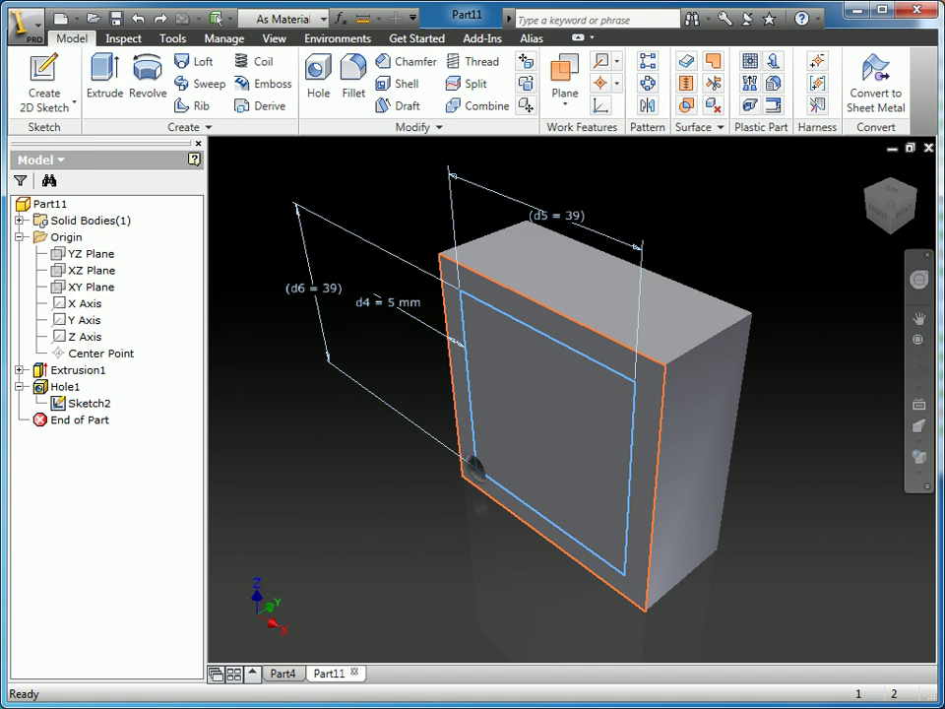
{"action": "mouse_move", "coordinate": [729, 224]}
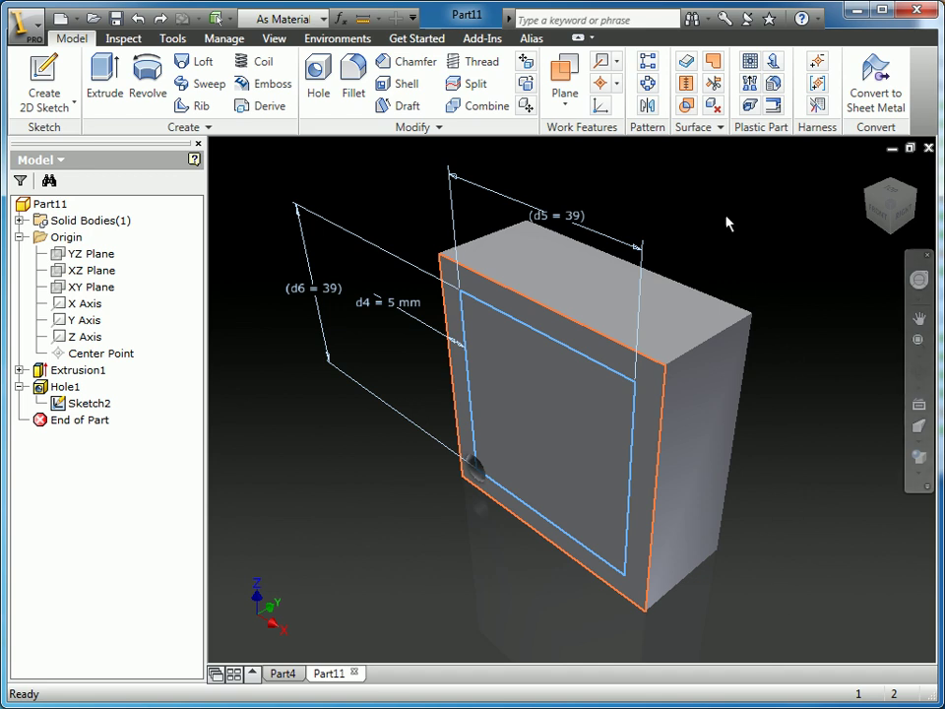
- Start a rectangular pattern of Hole1 with count 2 and spacing d5 in the first direction
{"action": "left_click", "coordinate": [648, 61]}
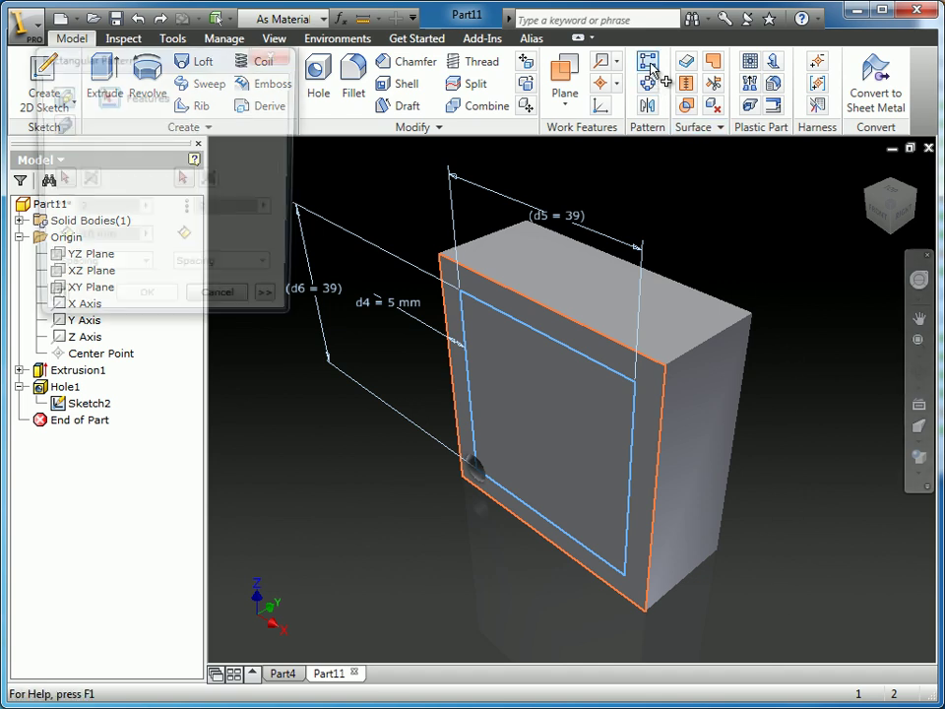
{"action": "left_click", "coordinate": [647, 61]}
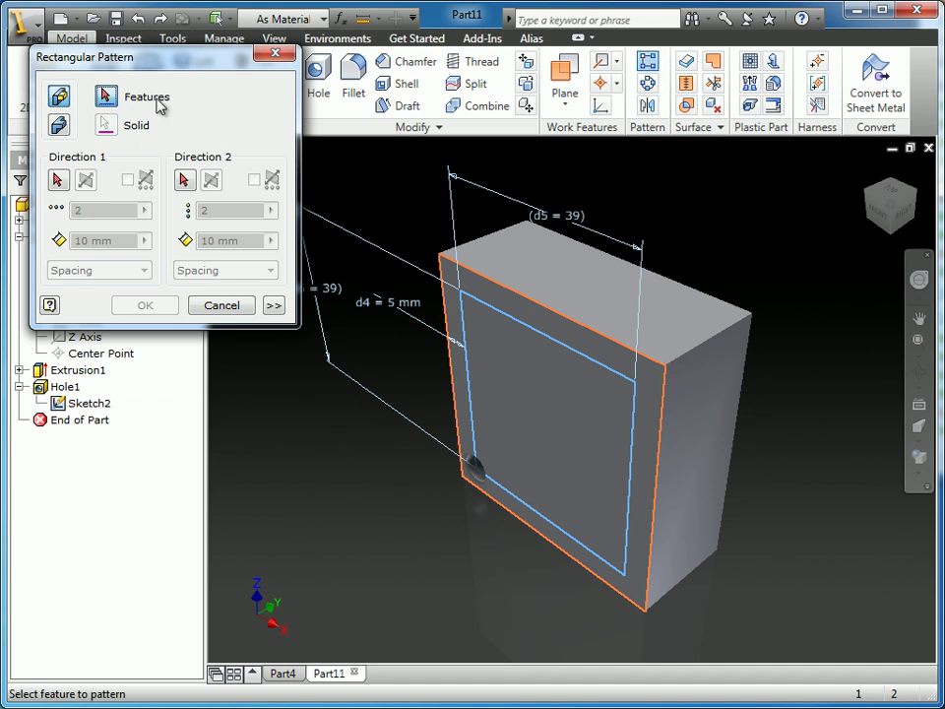
{"action": "mouse_move", "coordinate": [148, 103]}
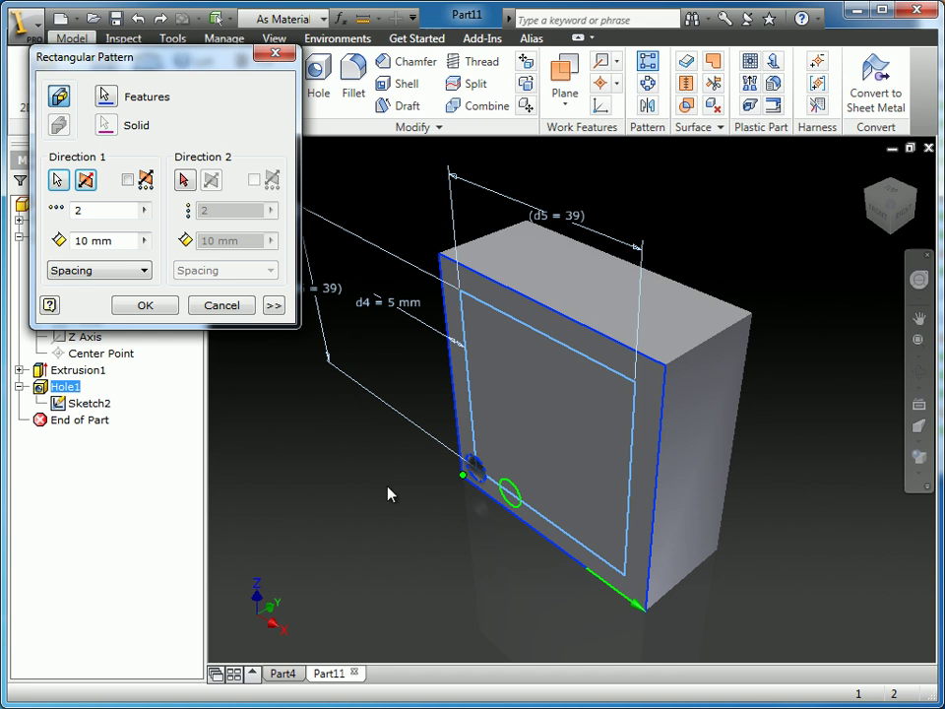
{"action": "left_click", "coordinate": [98, 211]}
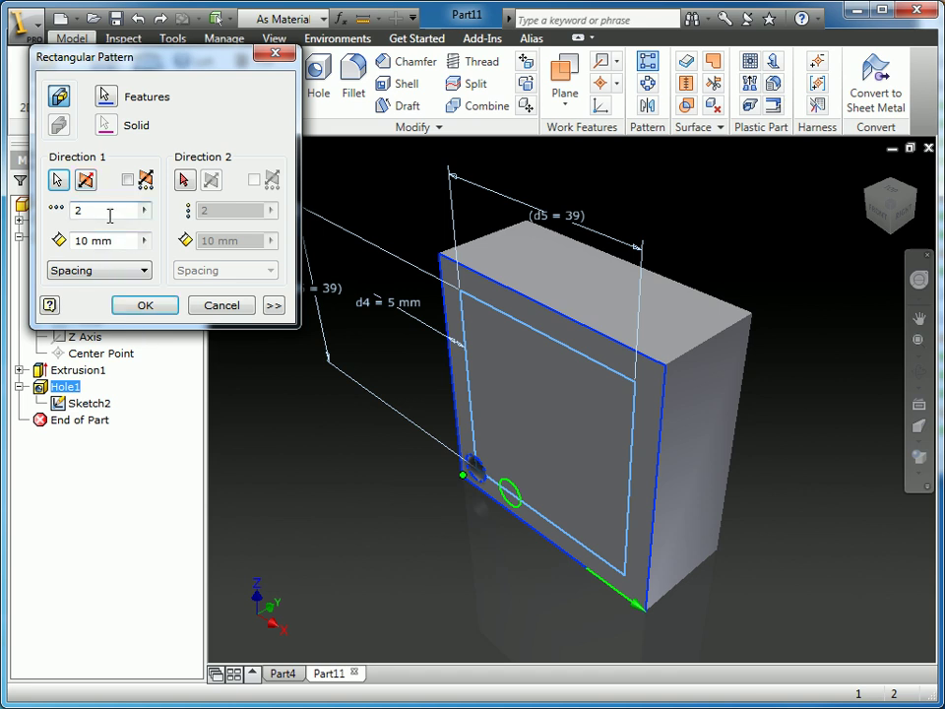
{"action": "left_click", "coordinate": [95, 240]}
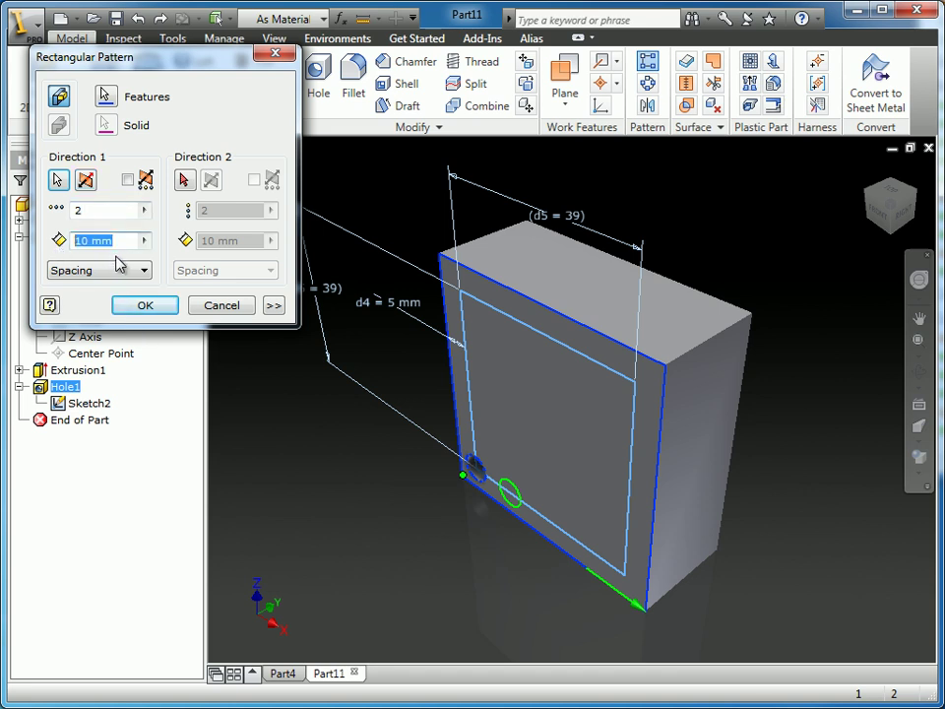
{"action": "mouse_move", "coordinate": [462, 246]}
{"action": "type", "text": "d5"}
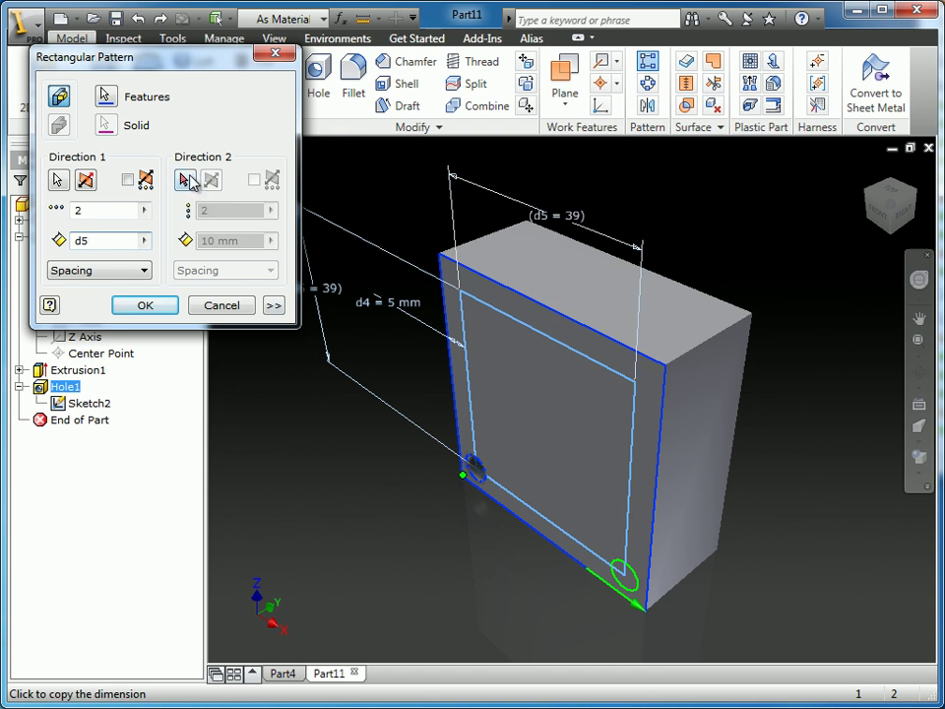
- Set the second direction with spacing d6 and create the four-hole Rectangular Pattern1
{"action": "left_click", "coordinate": [185, 182]}
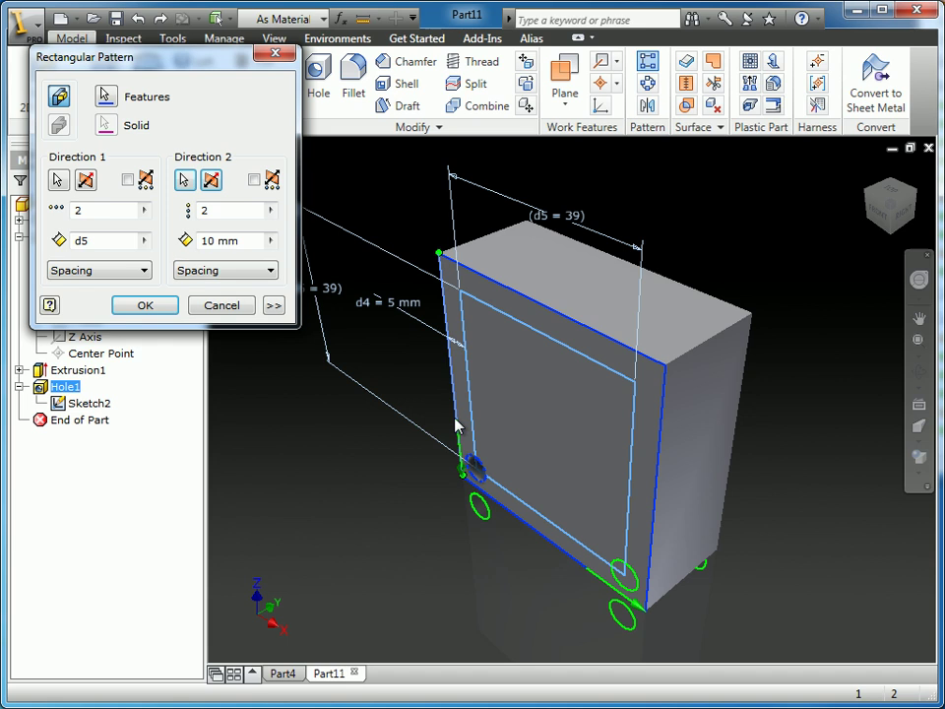
{"action": "left_click", "coordinate": [213, 181]}
{"action": "type", "text": "d6"}
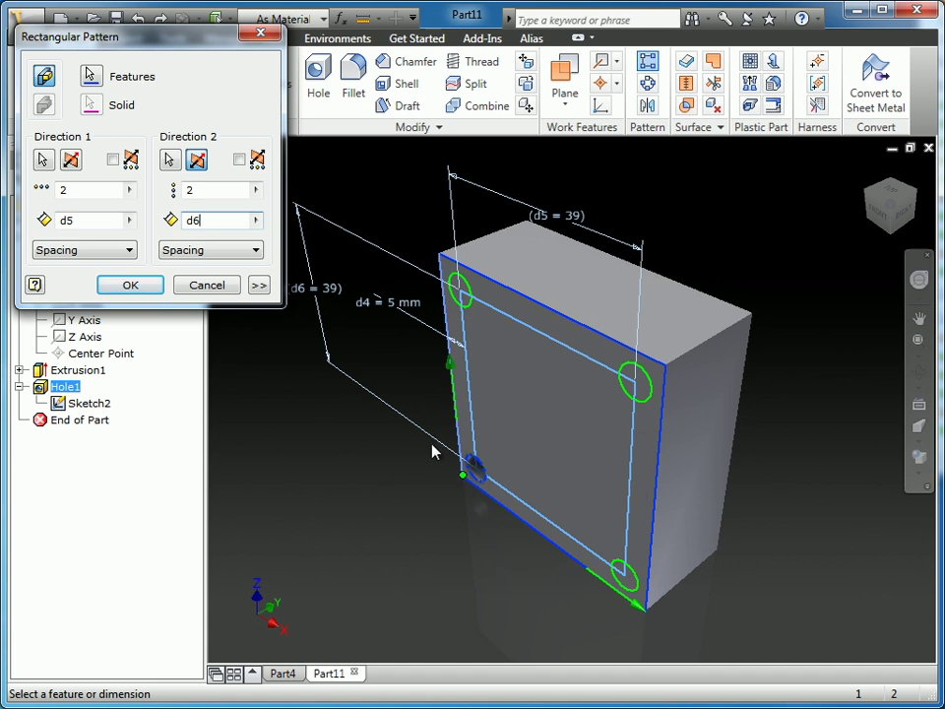
{"action": "left_click", "coordinate": [130, 284]}
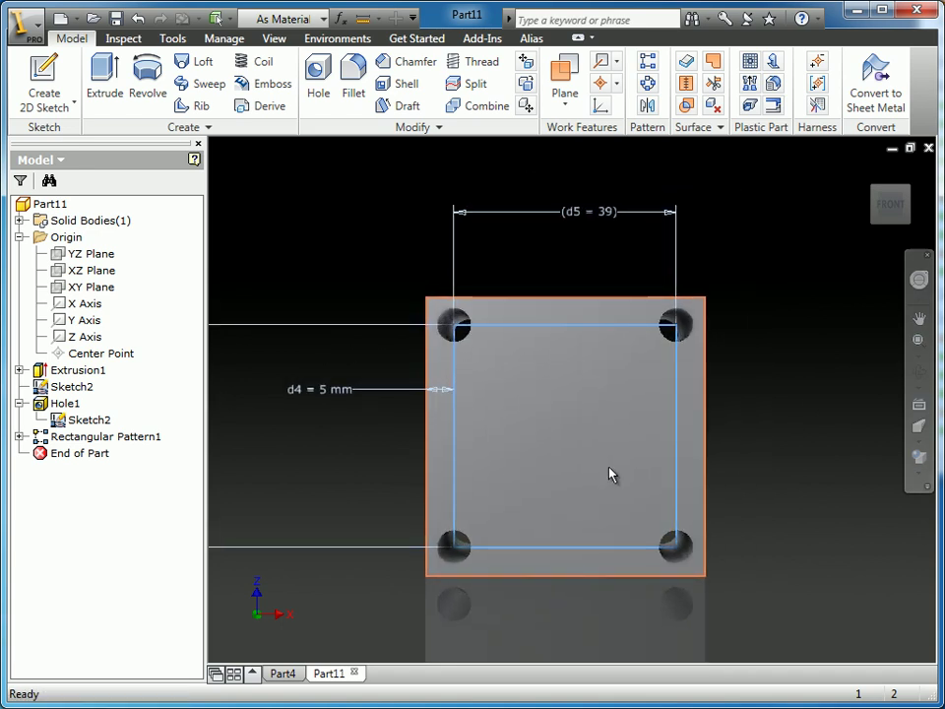
- Turn off Sketch2's visibility and pan the finished four-hole block to the right
{"action": "right_click", "coordinate": [89, 420]}
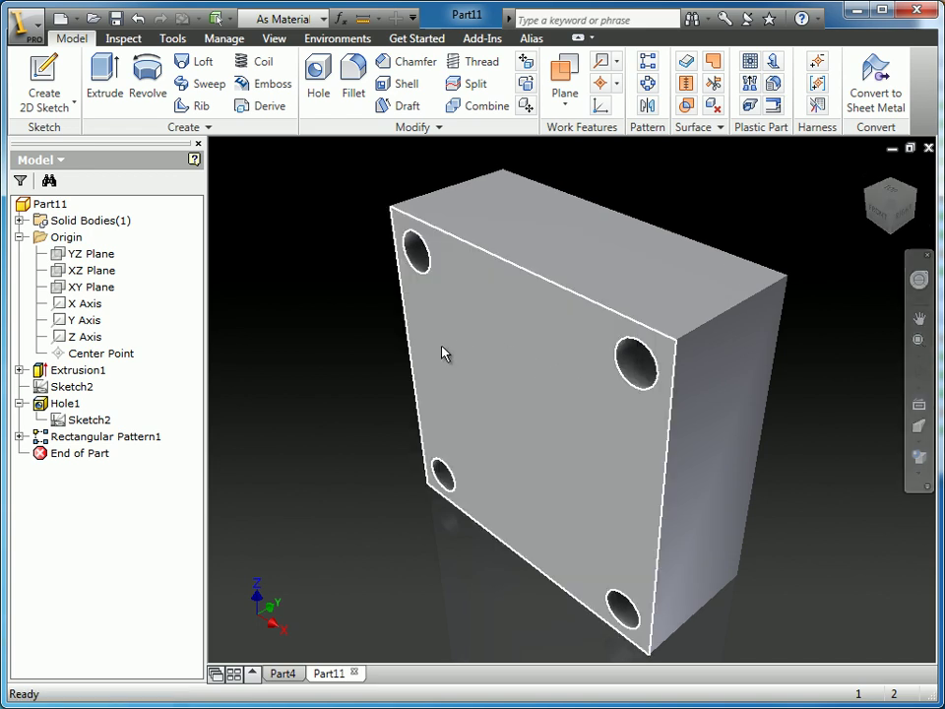
{"action": "mouse_move", "coordinate": [496, 324]}
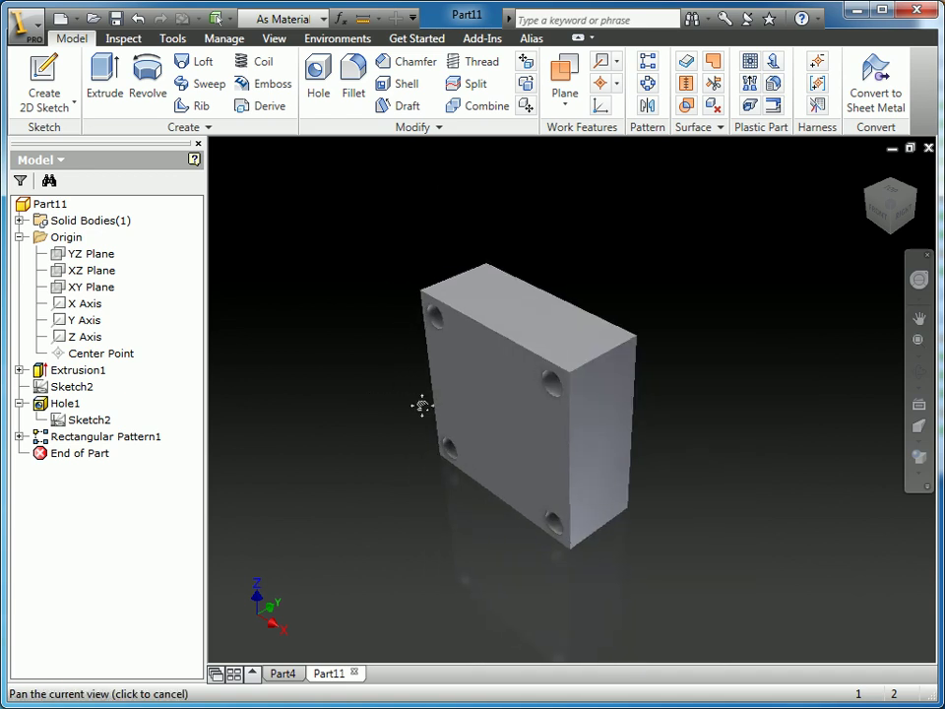
{"action": "left_click_drag", "start_coordinate": [422, 406], "coordinate": [468, 422]}
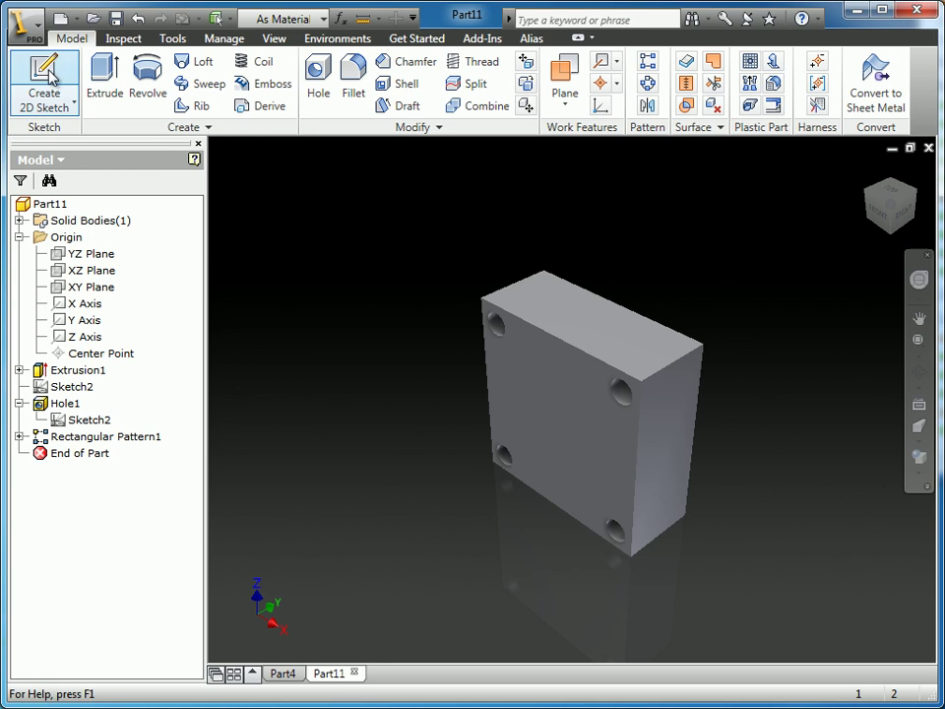
- Begin a 2D sketch on a plane offset -24.25 mm from the side face, readying its offset value menu
{"action": "left_click", "coordinate": [43, 82]}
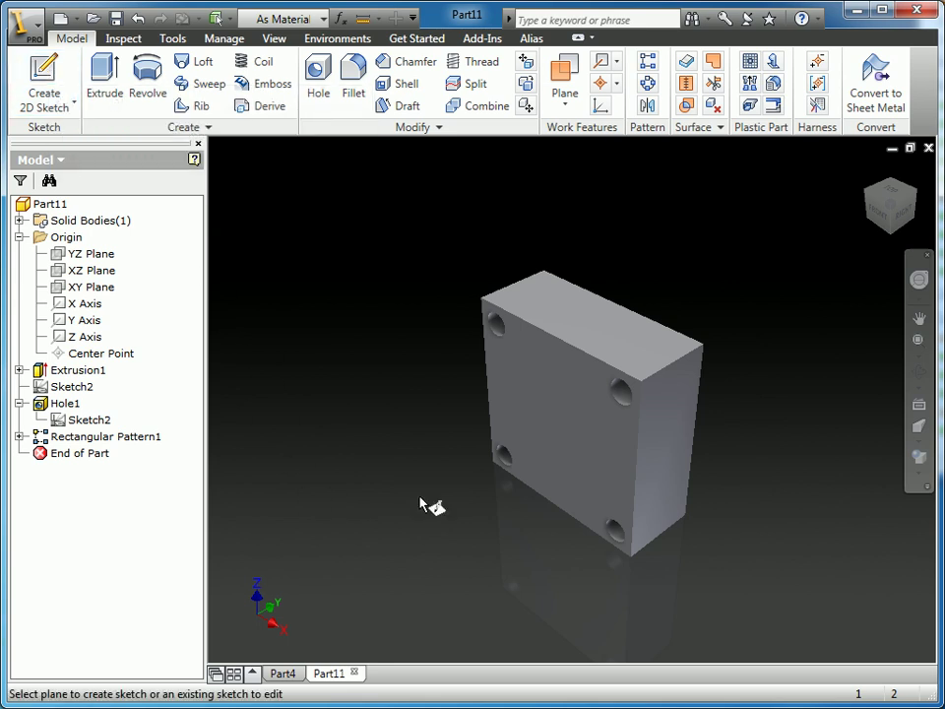
{"action": "left_click", "coordinate": [659, 433]}
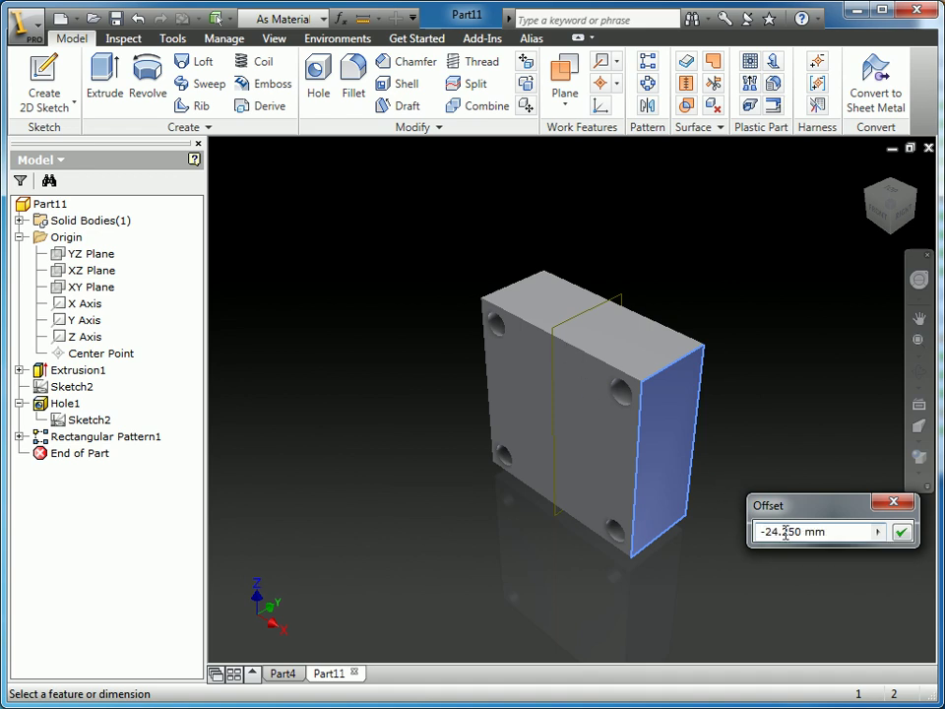
{"action": "triple_click", "coordinate": [798, 532]}
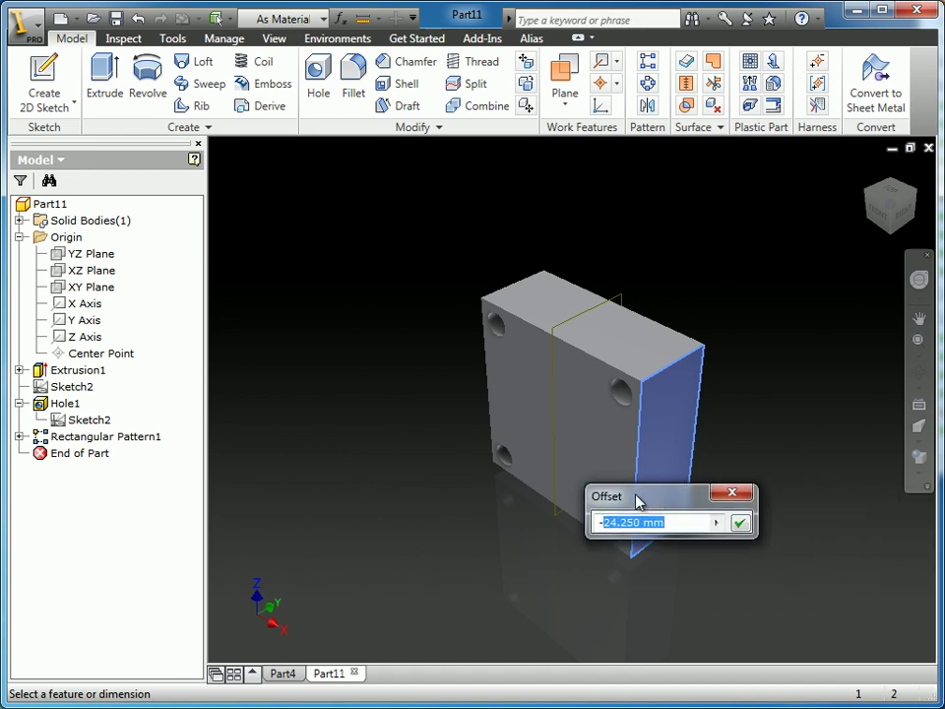
{"action": "left_click", "coordinate": [717, 524]}
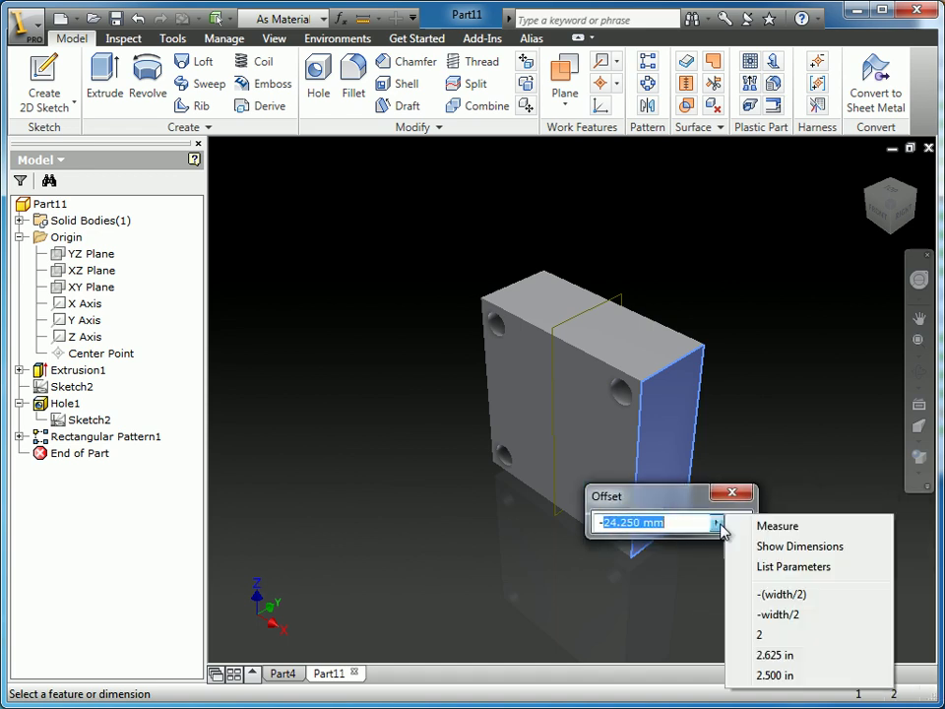